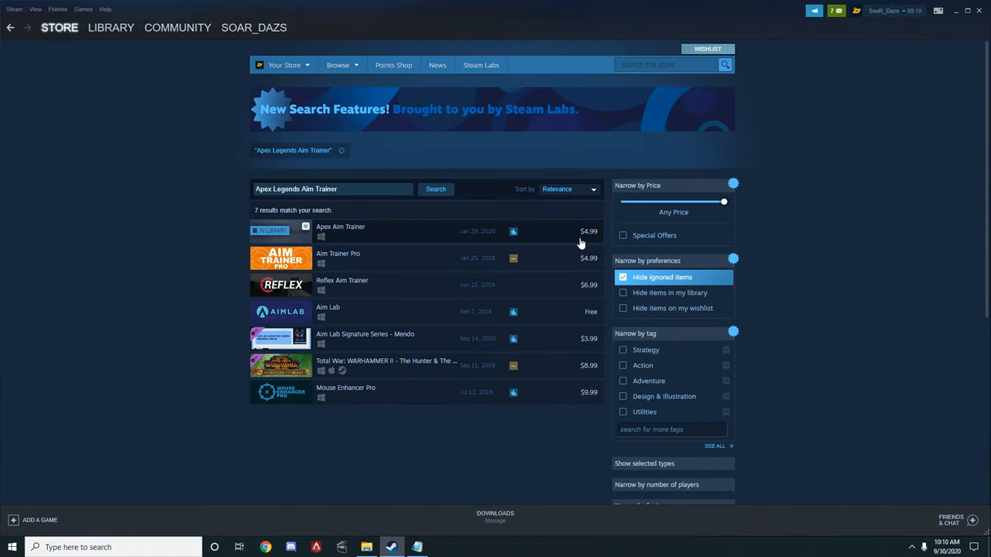
# Select the Apex Aim Trainer result already marked In Library from the Steam search.
pyautogui.click(341, 227)
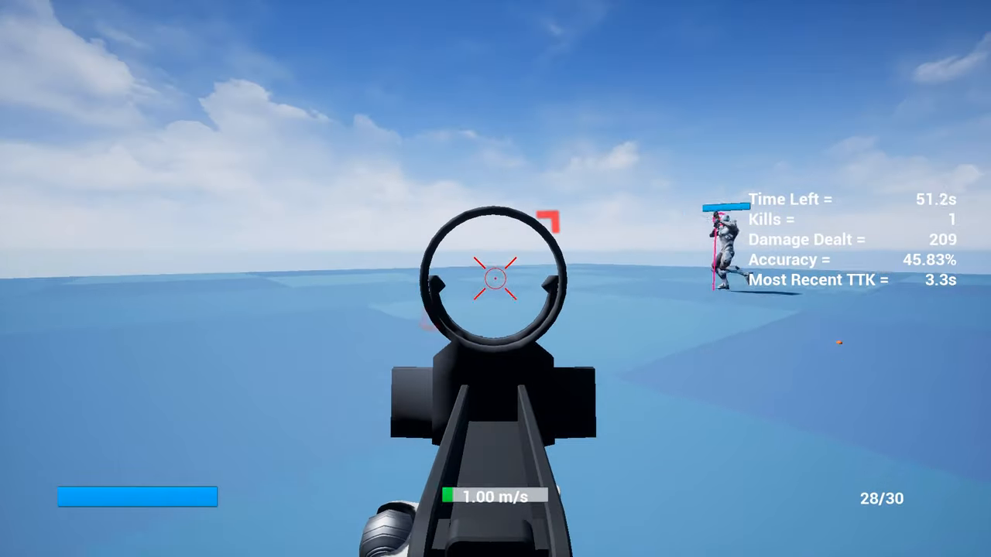
# Shoot the strafing and crouching bots with the R-301 until reaching 11 kills.
pyautogui.click(495, 278)
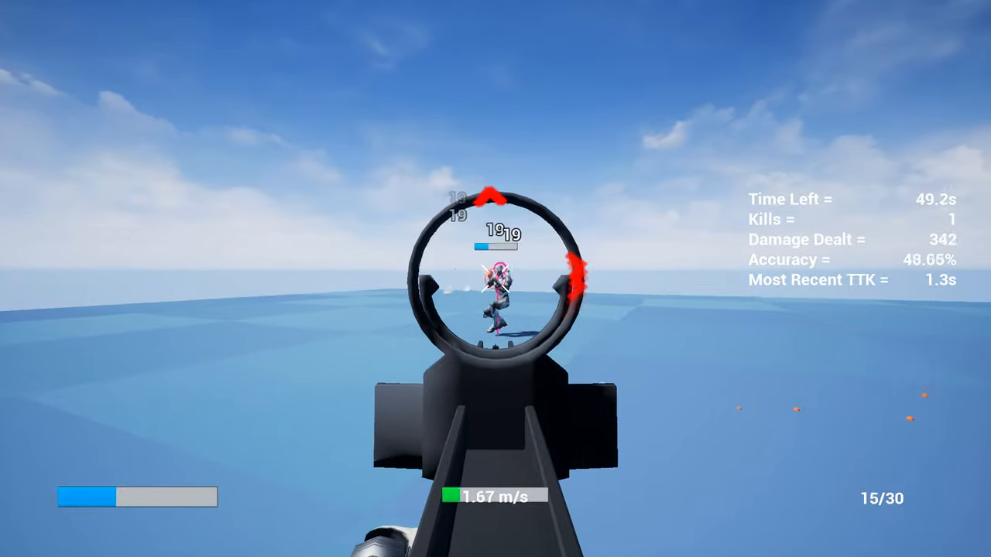
pyautogui.click(496, 279)
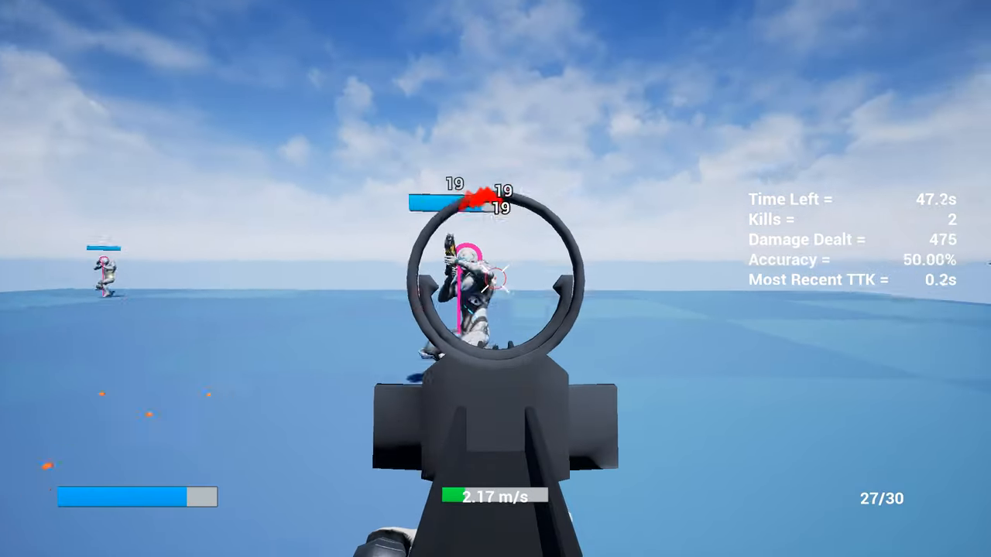
pyautogui.click(496, 279)
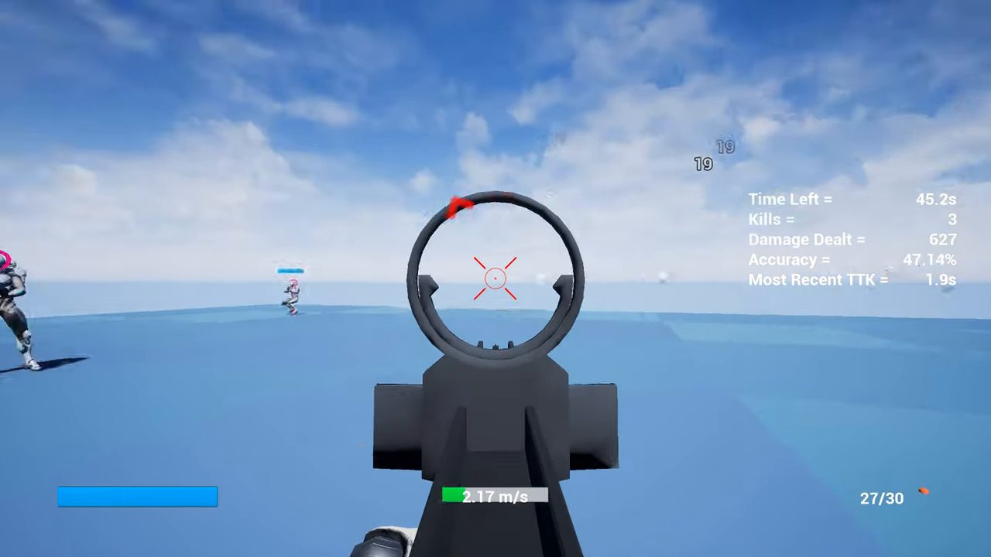
pyautogui.click(495, 279)
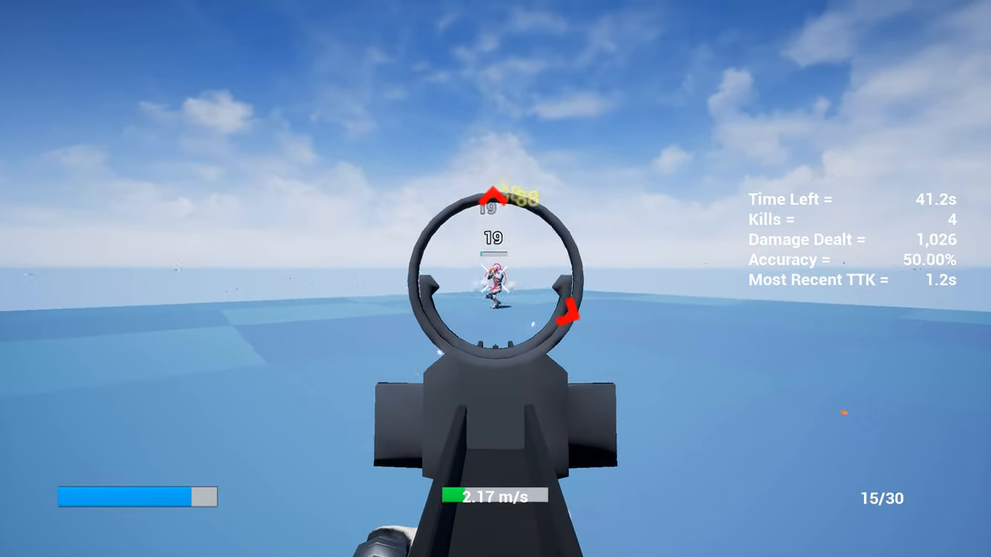
pyautogui.click(495, 279)
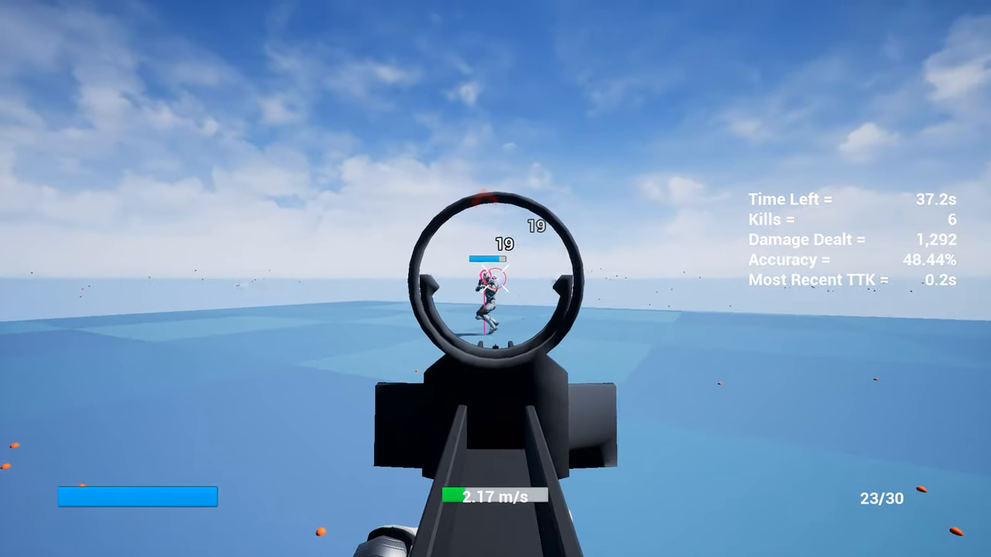
pyautogui.click(496, 279)
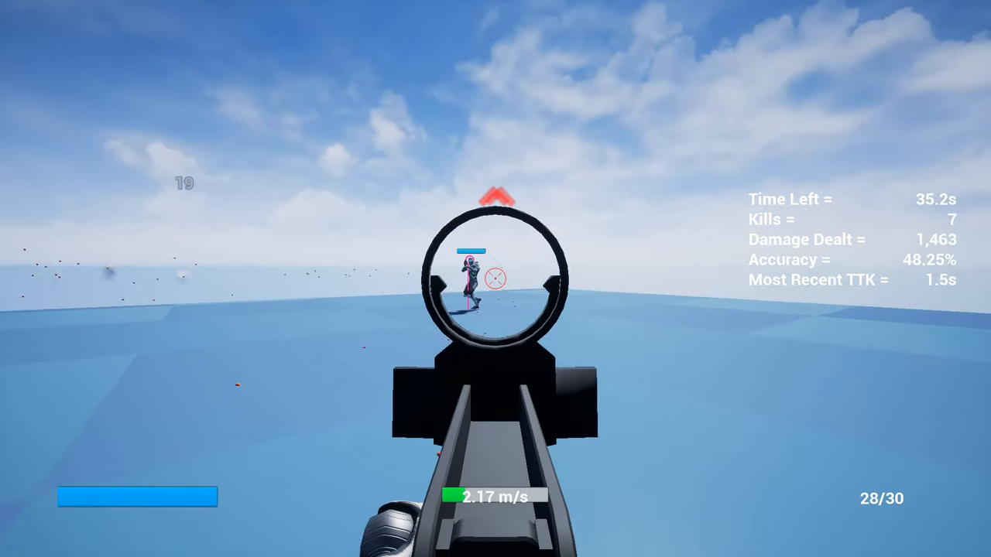
pyautogui.click(495, 279)
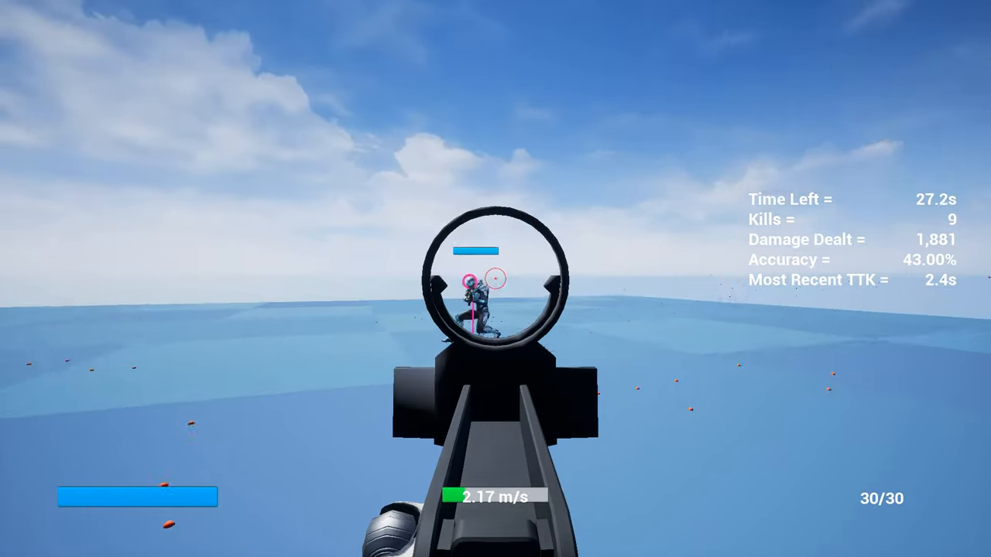
pyautogui.click(496, 279)
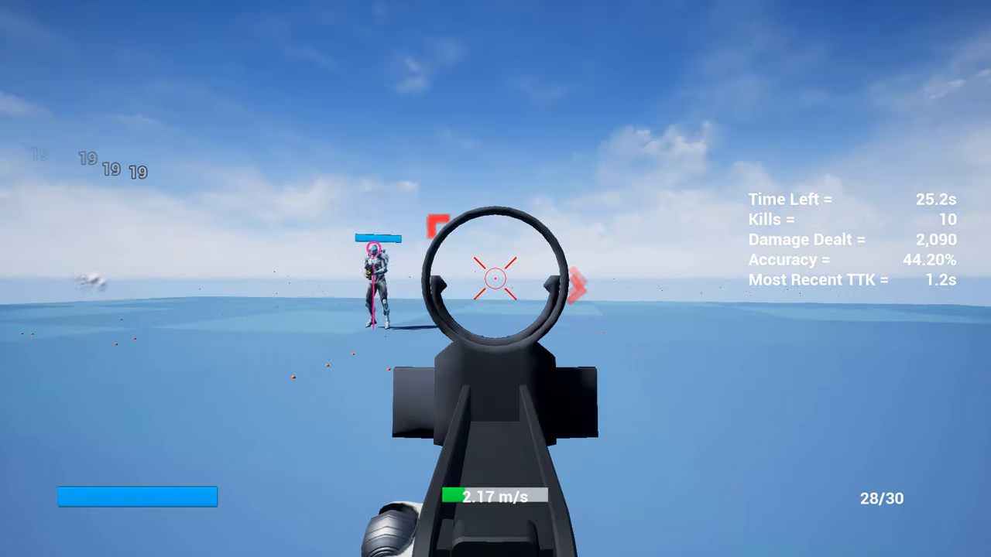
pyautogui.click(496, 278)
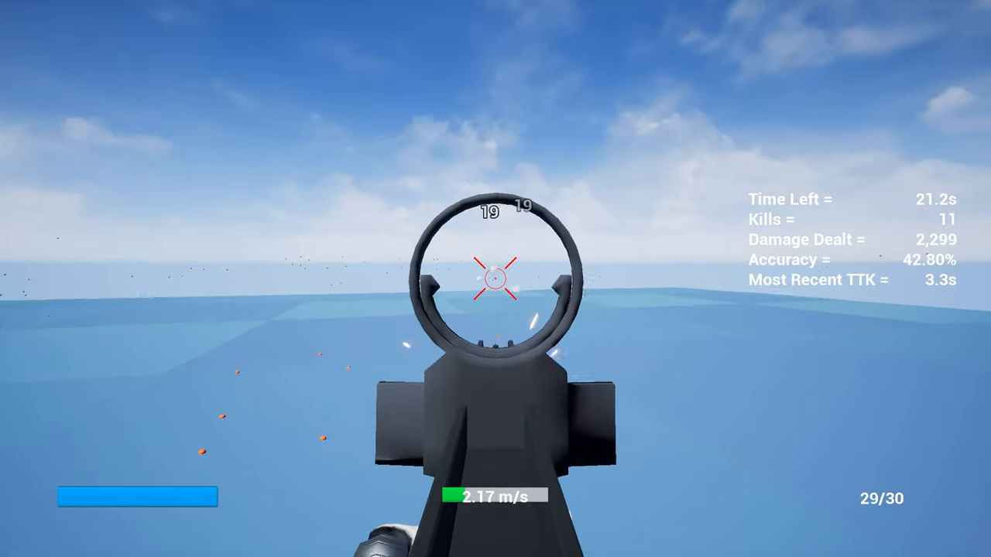
pyautogui.click(496, 279)
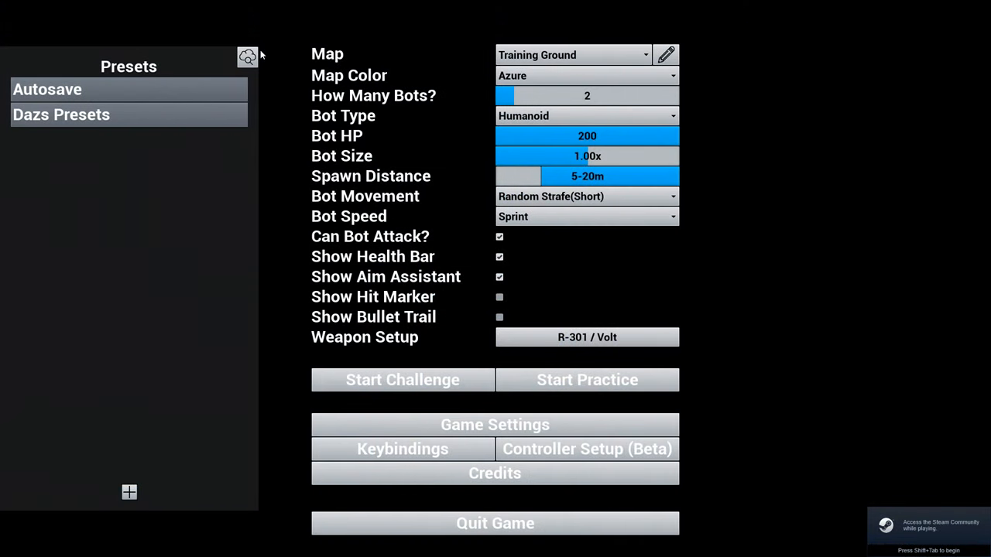
pyautogui.moveTo(612, 52)
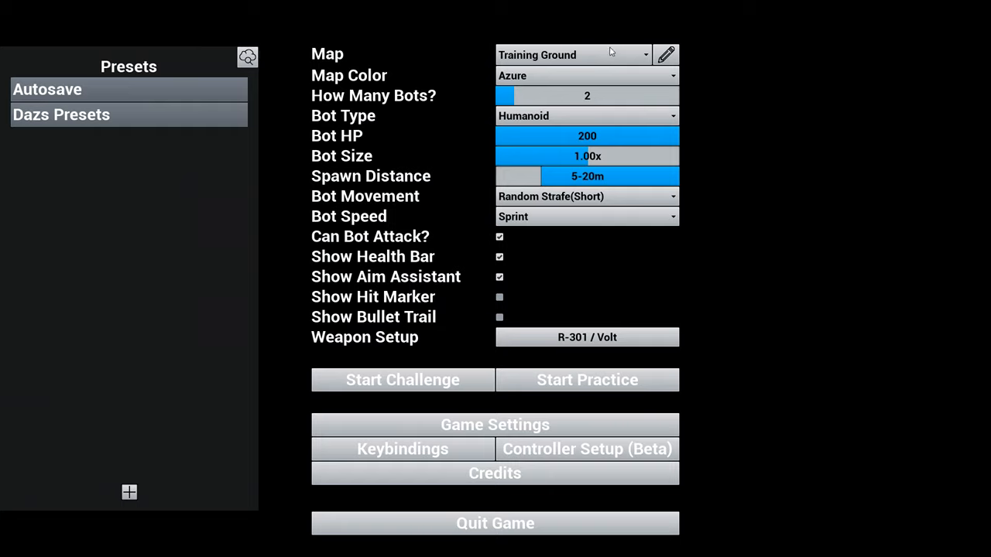
# Cycle the map through Shooting Range and Training Ground, settling on 1v1 Level.
pyautogui.click(573, 54)
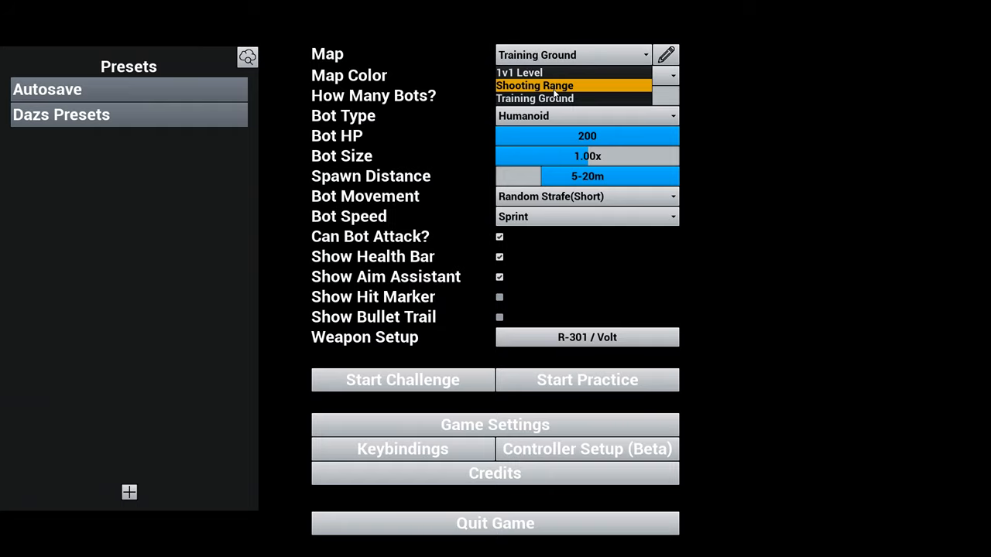
pyautogui.click(534, 85)
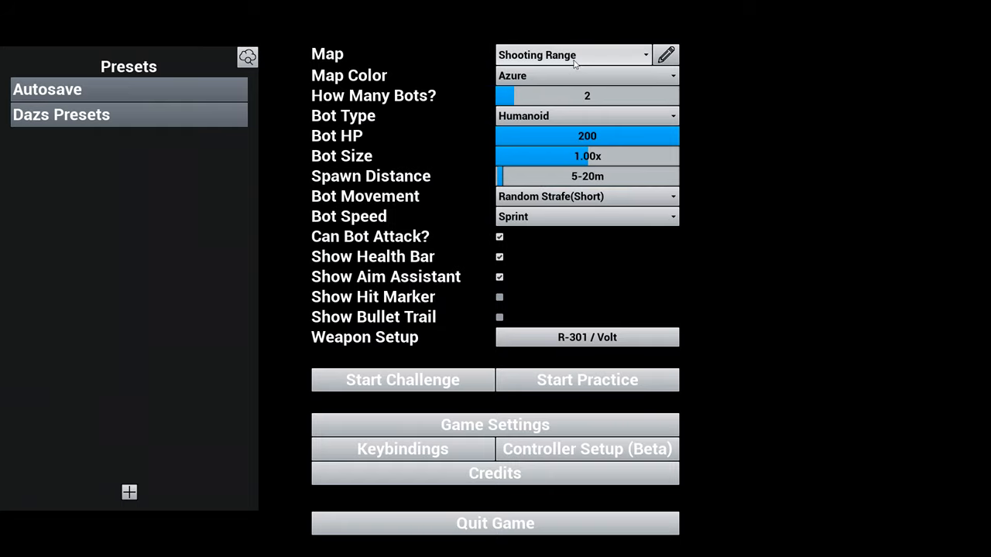
pyautogui.click(573, 54)
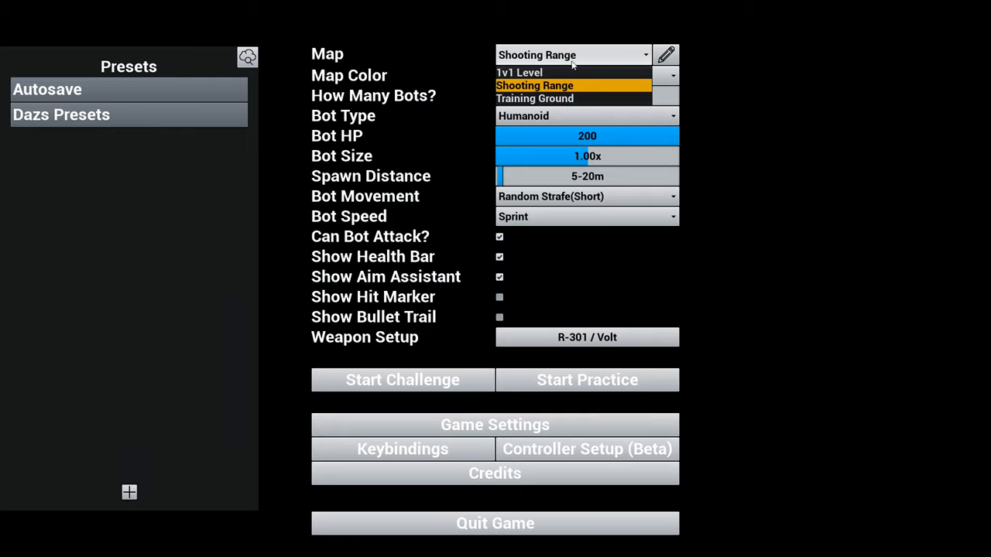
pyautogui.click(520, 72)
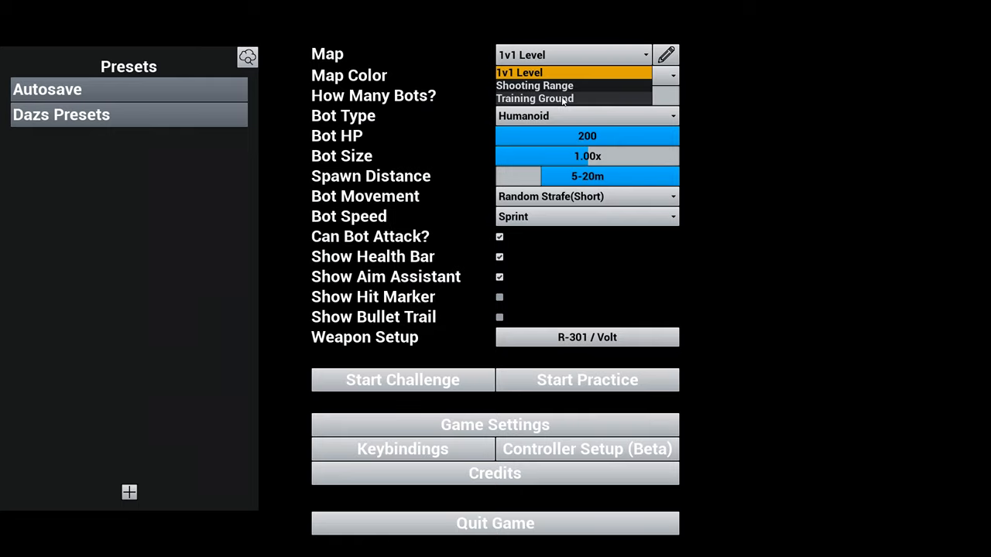
pyautogui.click(535, 98)
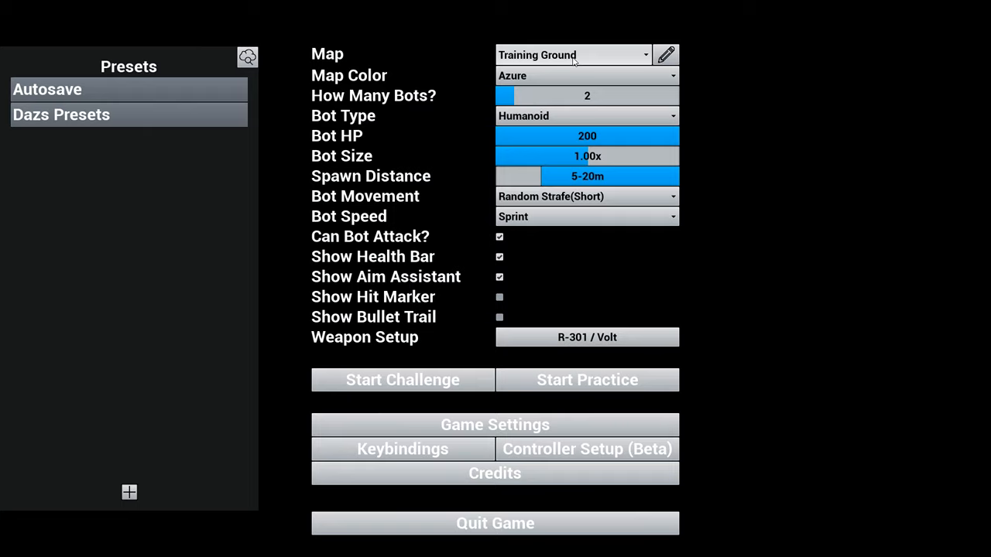
pyautogui.click(573, 54)
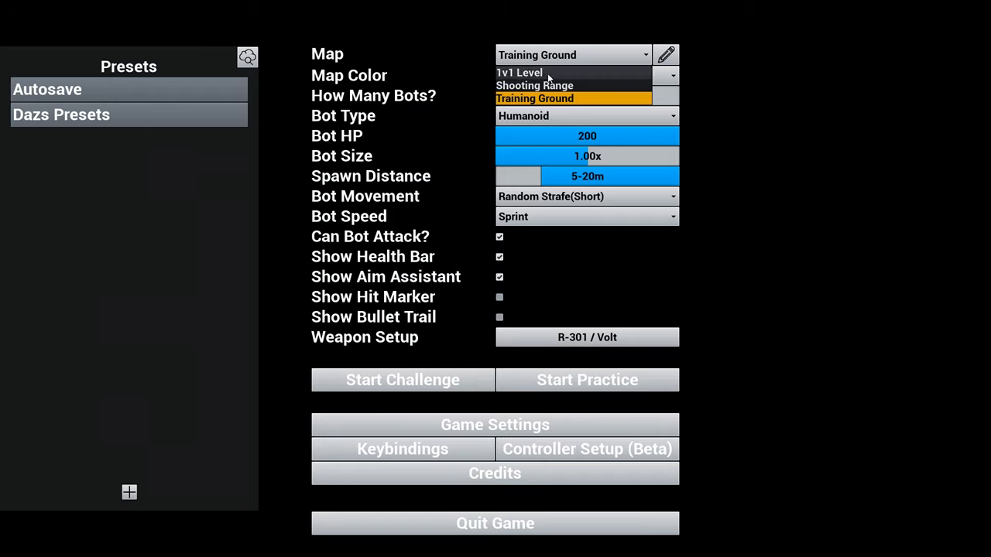
pyautogui.click(520, 72)
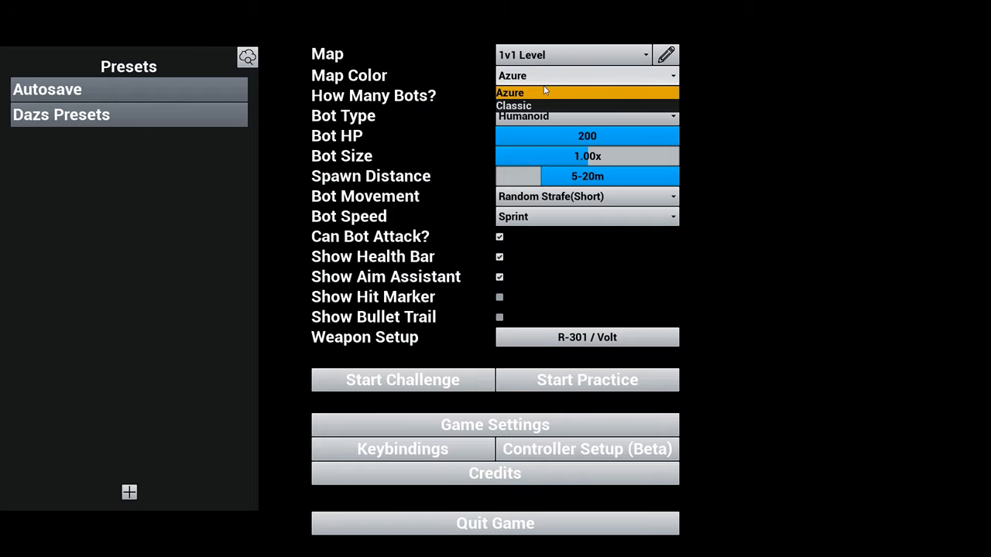
# Choose the Classic map colour for the 1v1 Level map.
pyautogui.click(513, 105)
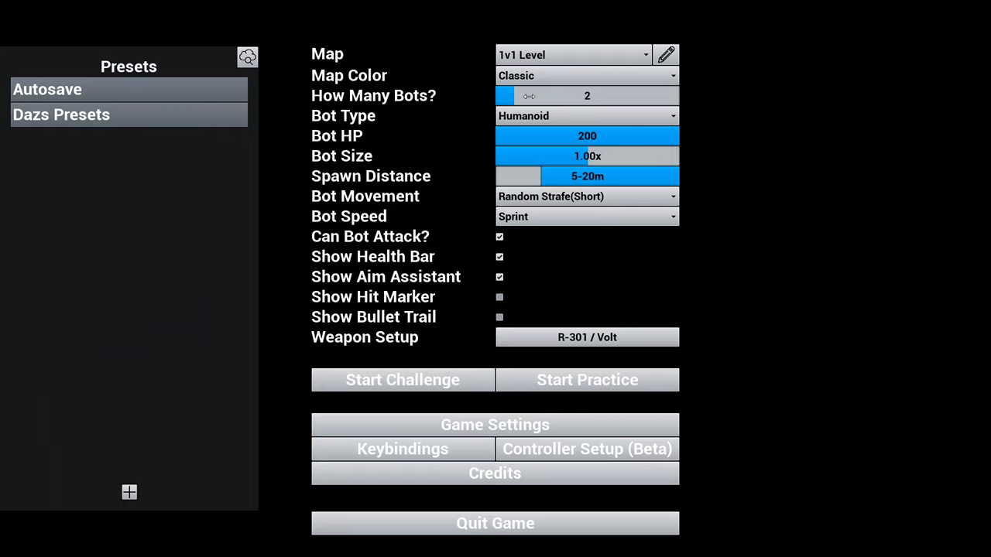
pyautogui.click(586, 115)
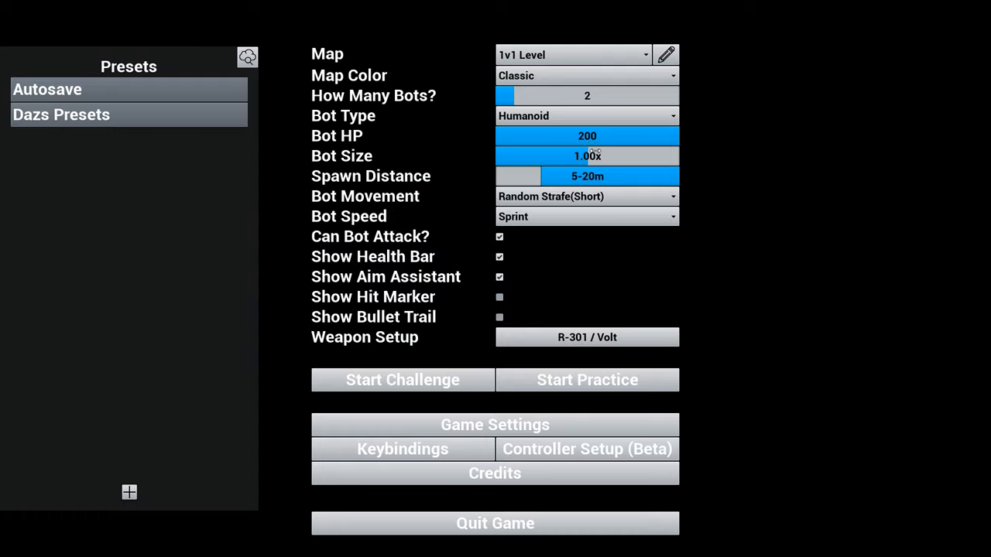
pyautogui.moveTo(703, 165)
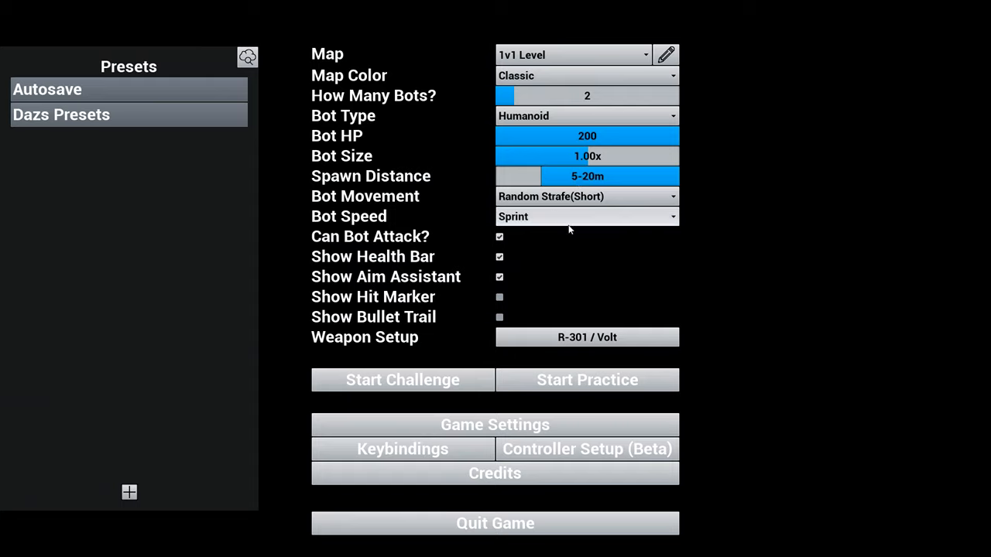
# Set bot movement to Random Strafe + Crouch for the two humanoid bots.
pyautogui.click(587, 196)
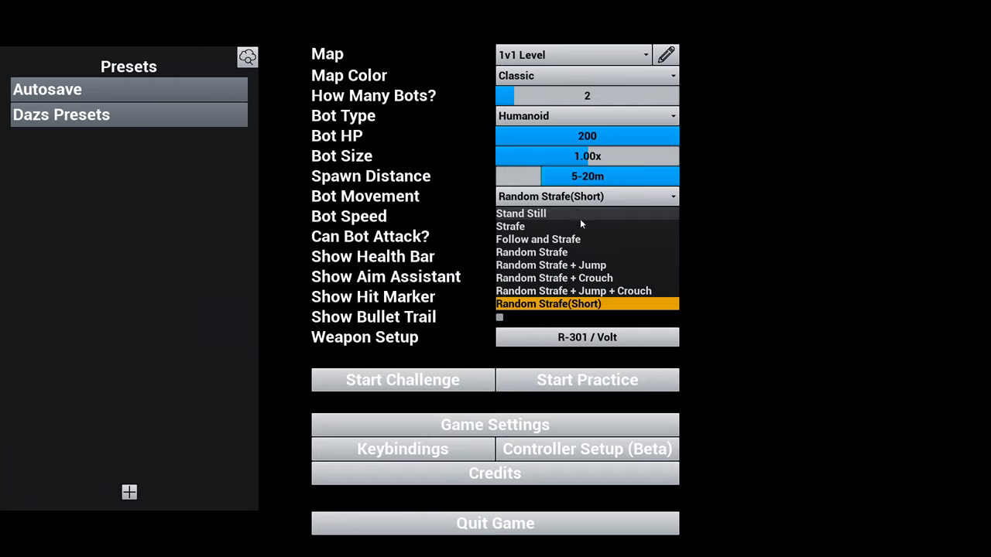
pyautogui.moveTo(571, 265)
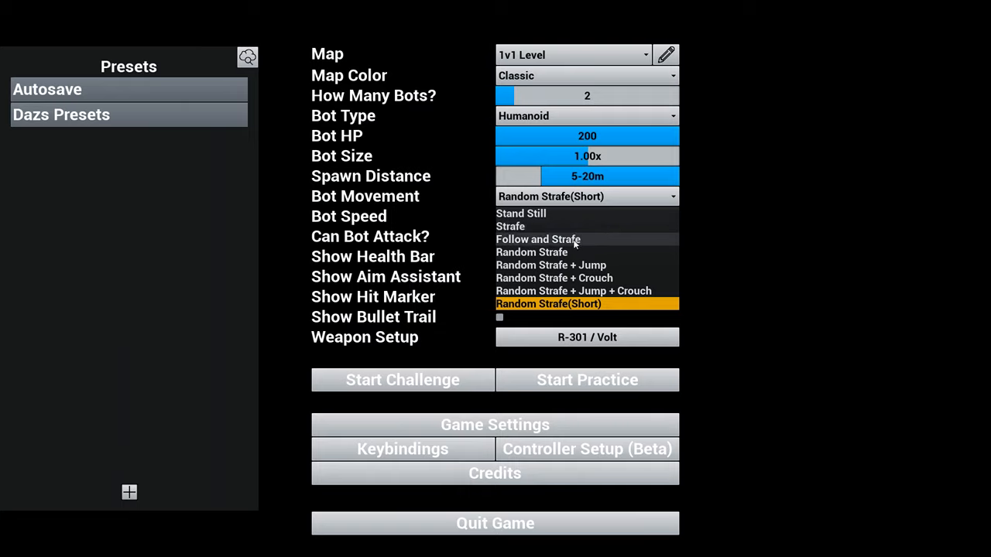
pyautogui.moveTo(572, 253)
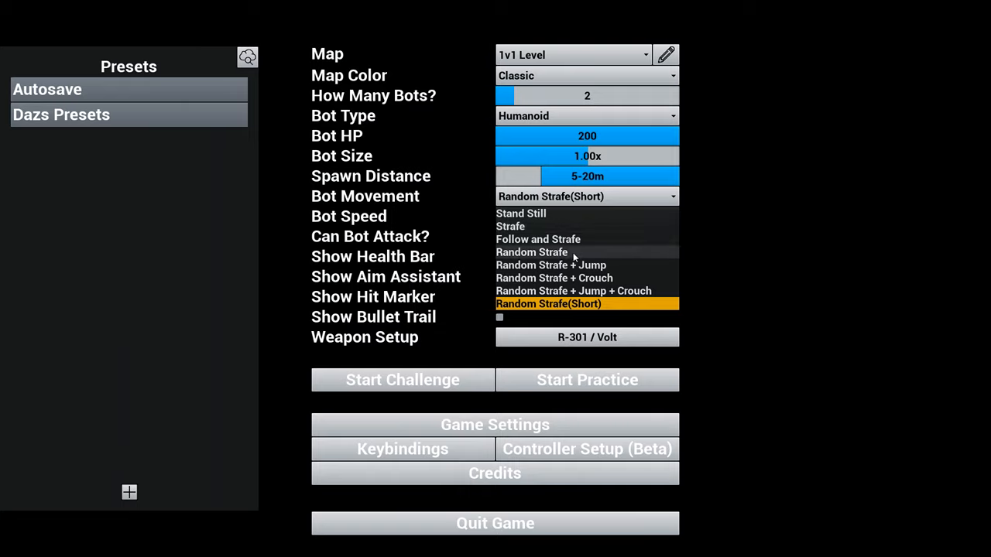
pyautogui.moveTo(587, 278)
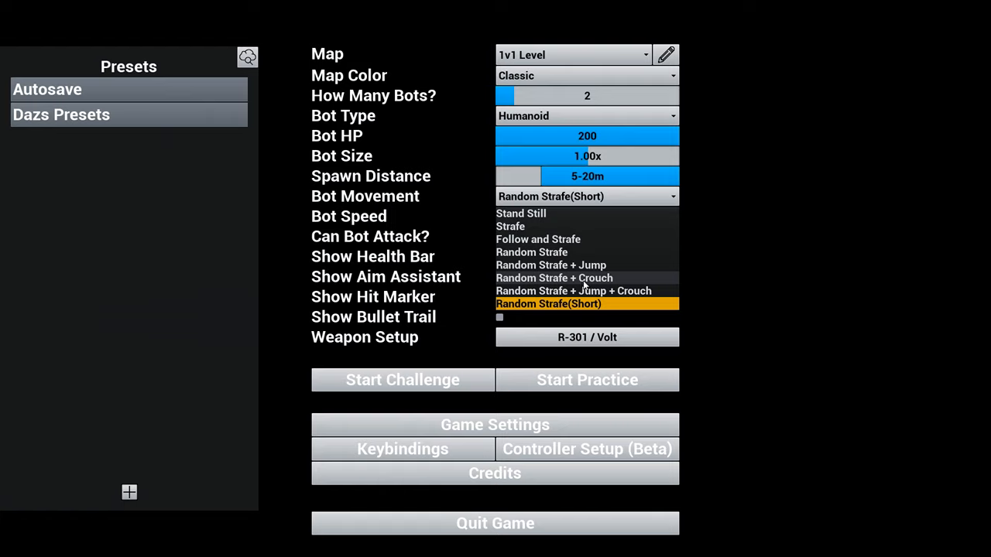
pyautogui.moveTo(534, 281)
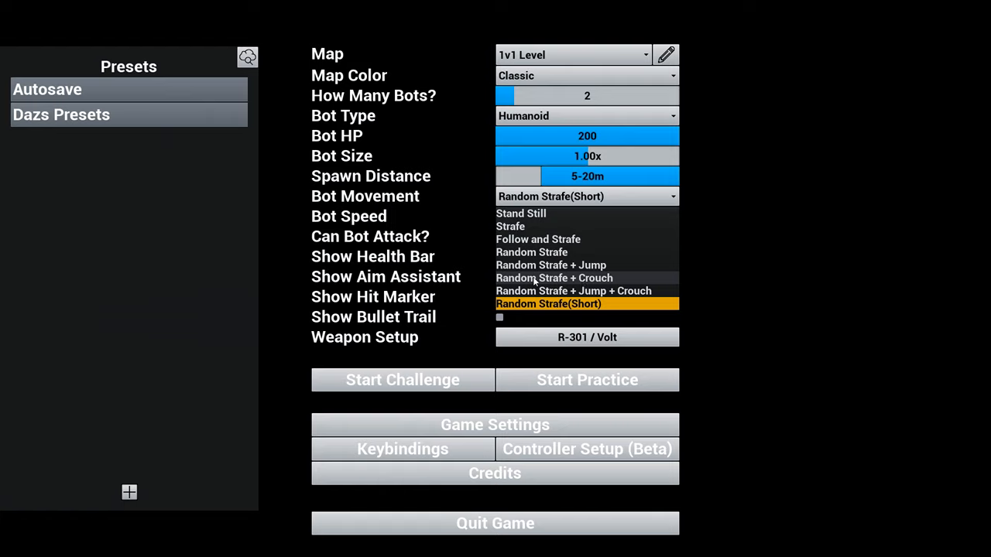
pyautogui.moveTo(551, 265)
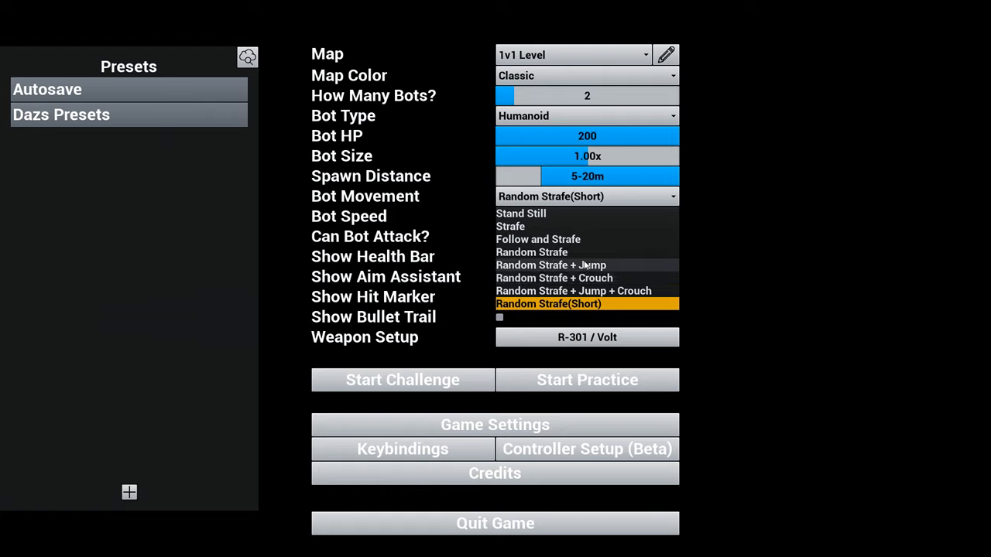
pyautogui.click(553, 278)
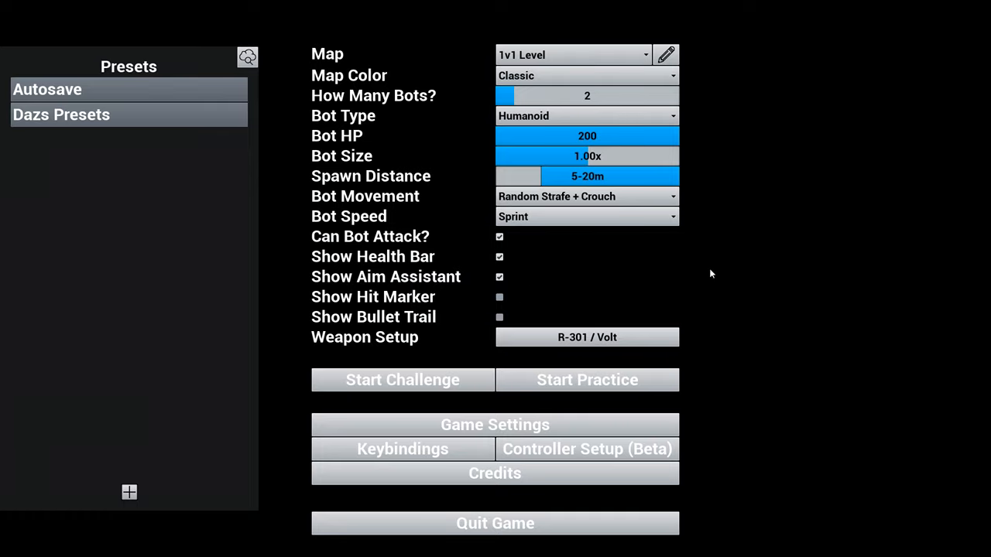
pyautogui.moveTo(527, 324)
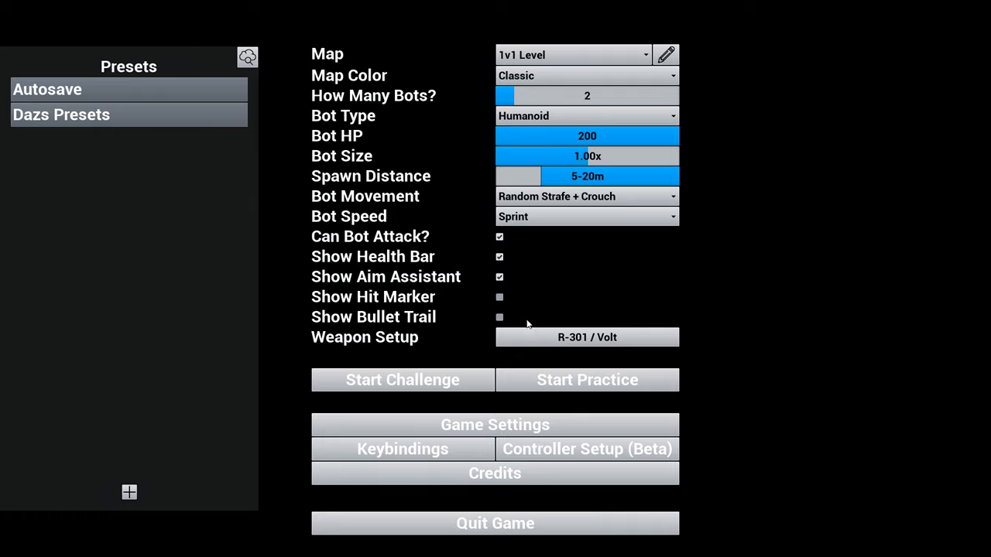
pyautogui.moveTo(472, 315)
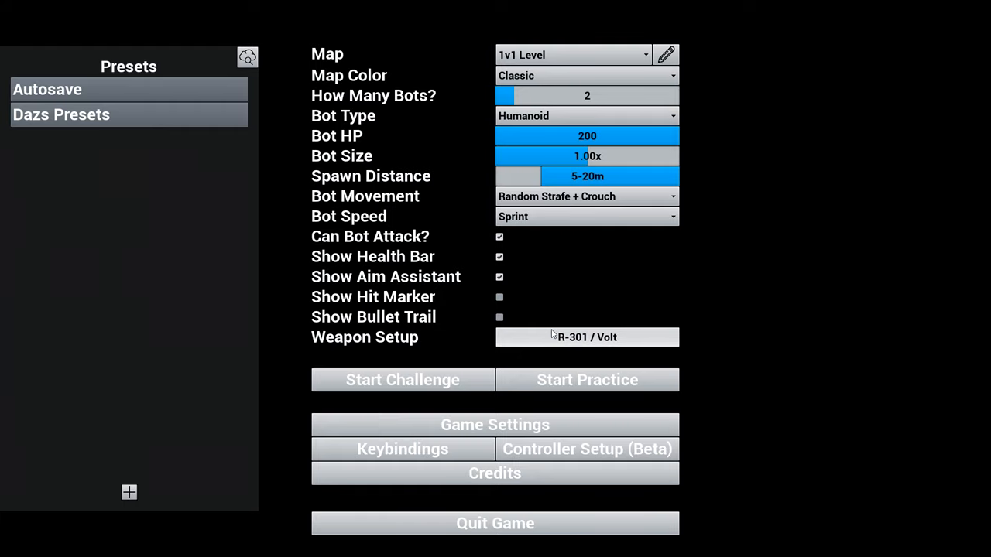
# Review slot one's R-301, no barrel stabilizer and ultra fast reload, leaving all unchanged.
pyautogui.click(587, 337)
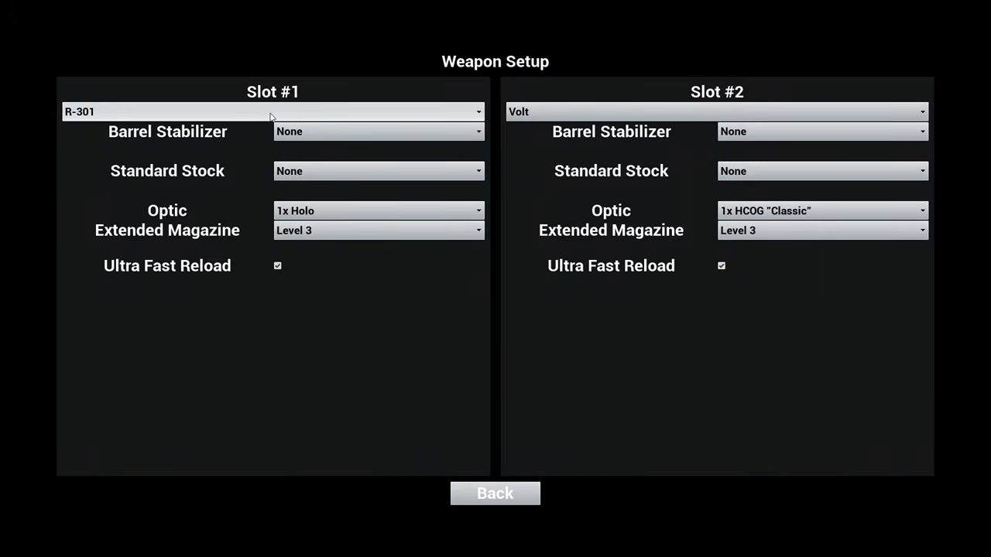
pyautogui.click(271, 112)
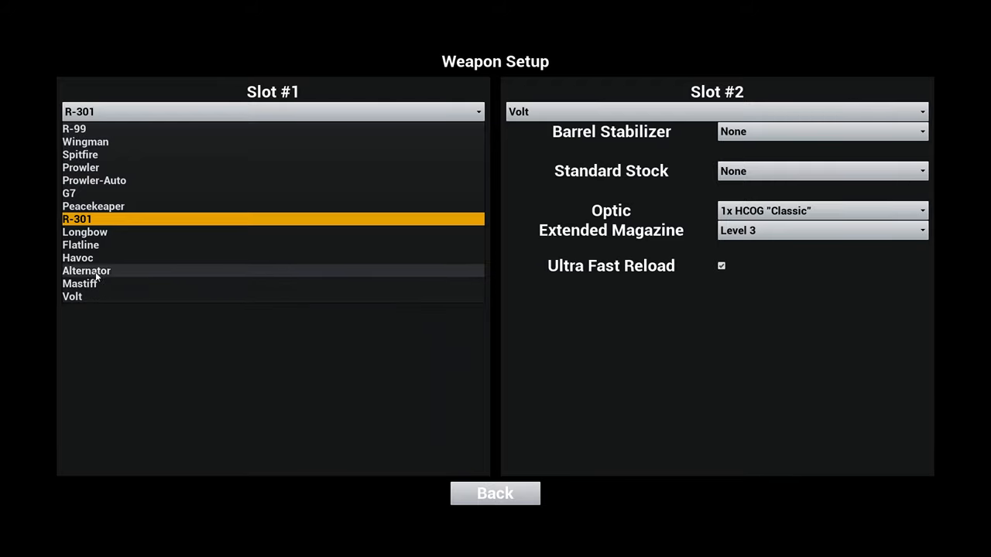
pyautogui.moveTo(96, 225)
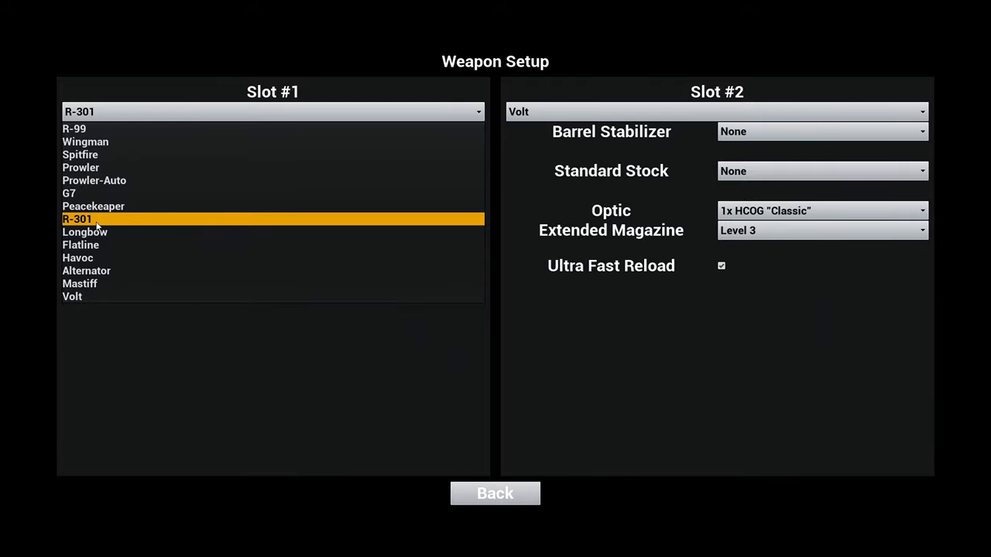
pyautogui.click(78, 219)
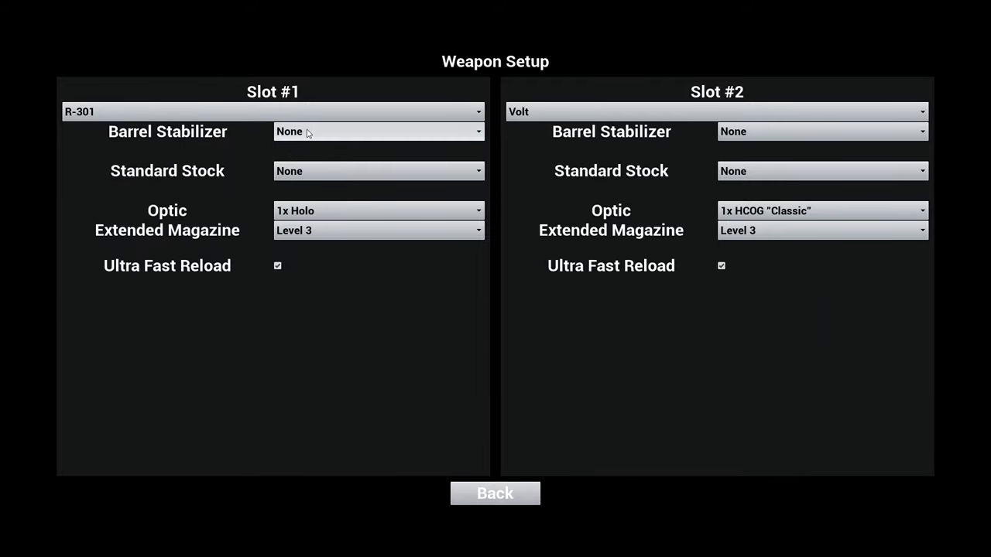
pyautogui.moveTo(271, 151)
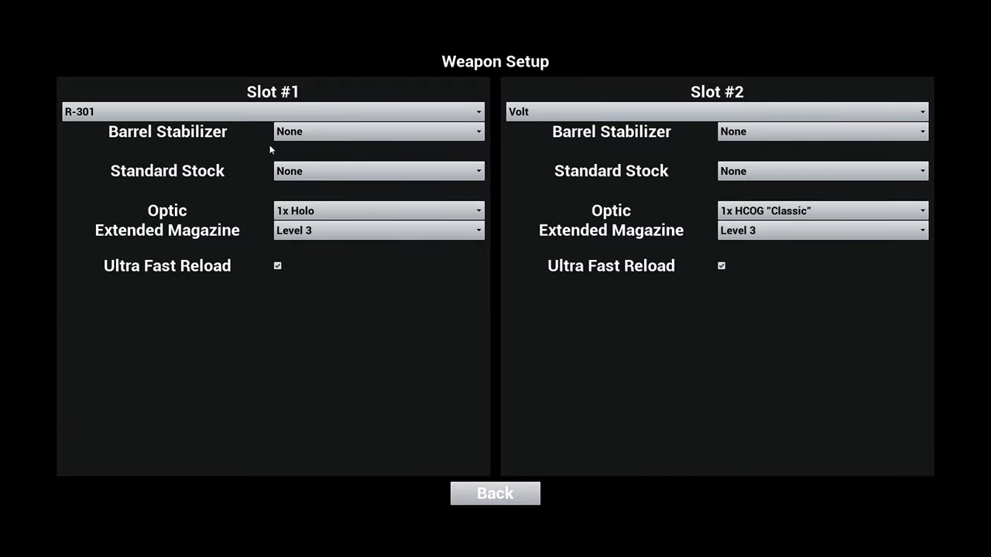
pyautogui.click(379, 131)
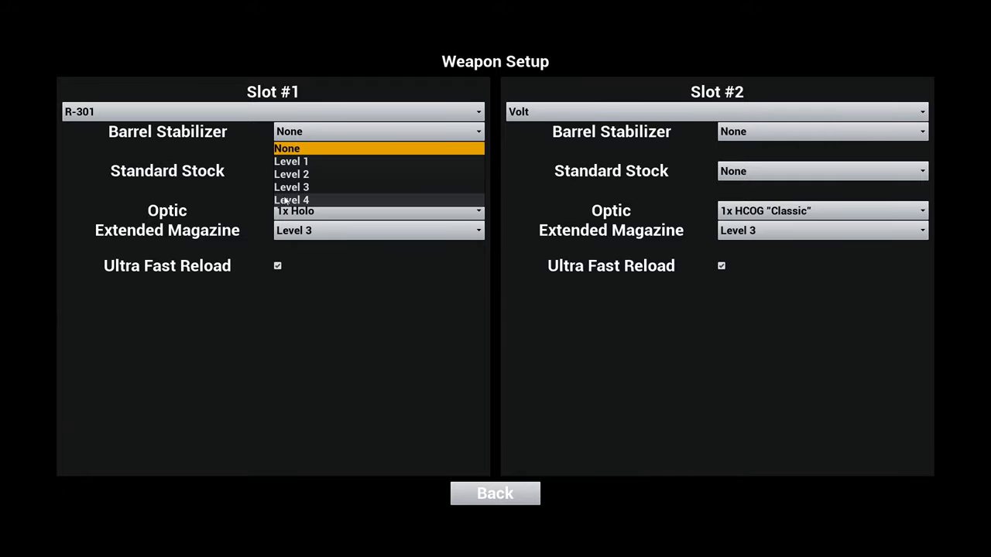
pyautogui.click(287, 148)
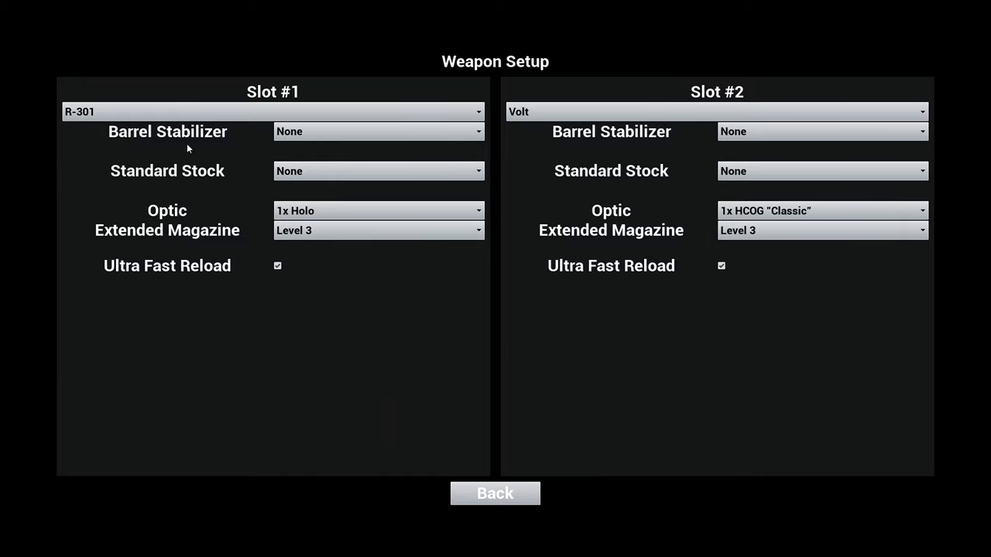
pyautogui.moveTo(201, 195)
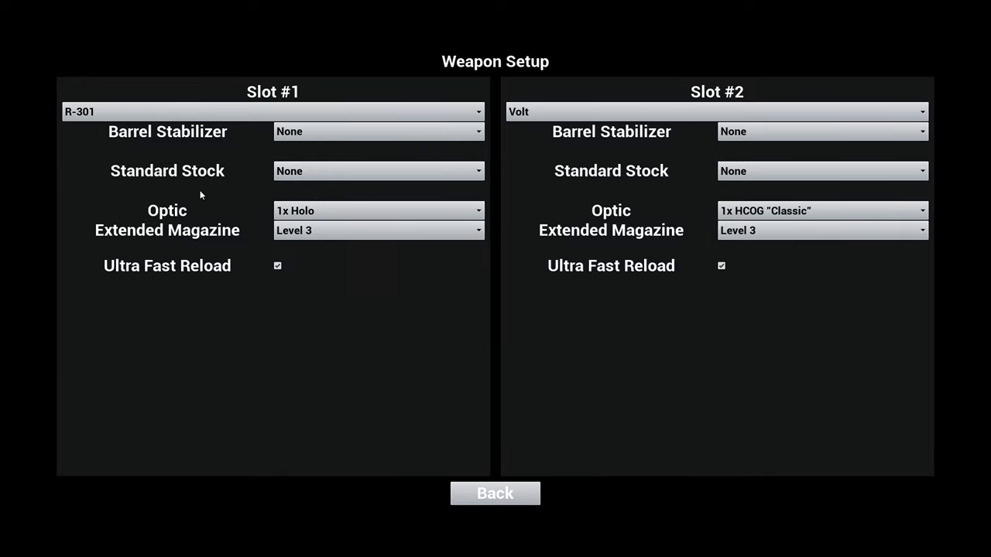
pyautogui.moveTo(316, 255)
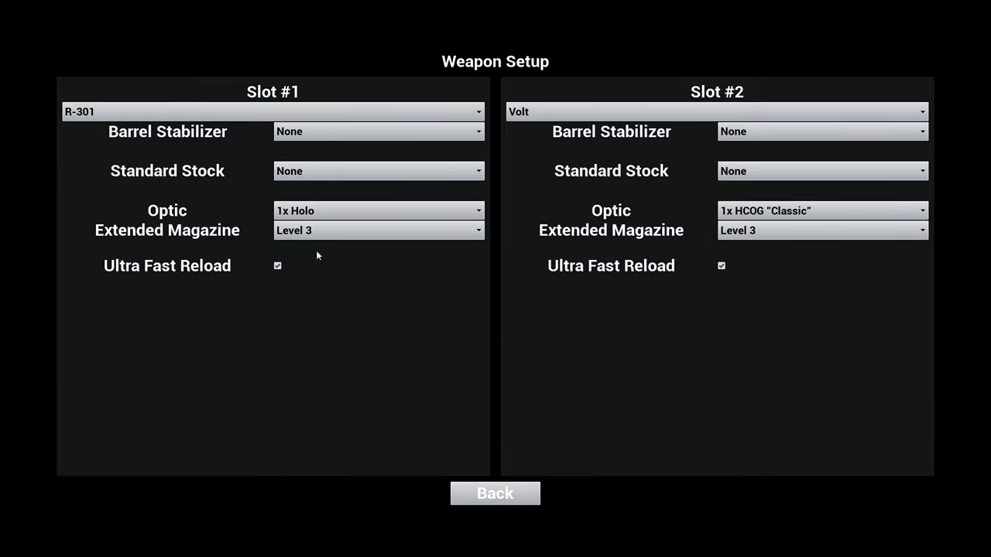
pyautogui.click(277, 266)
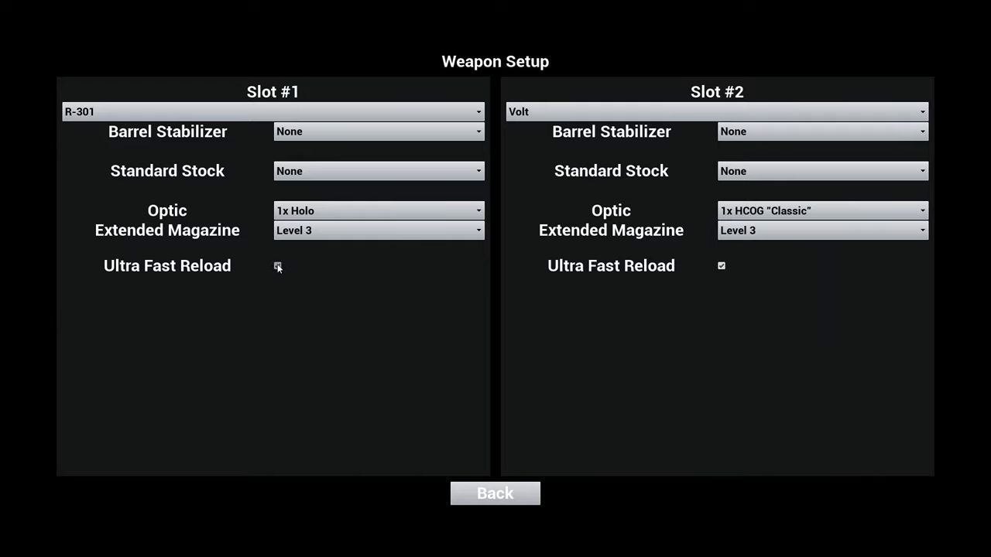
pyautogui.click(277, 265)
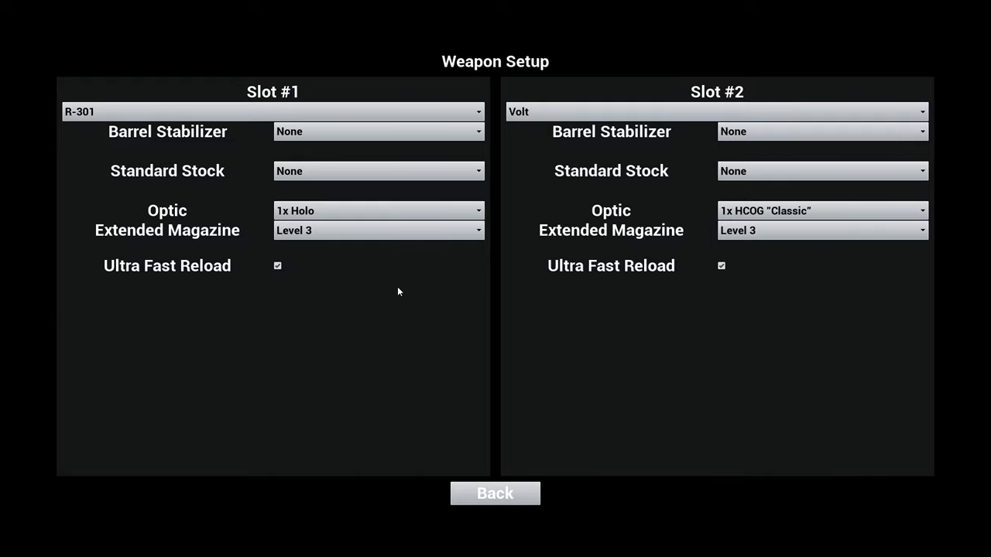
pyautogui.moveTo(563, 213)
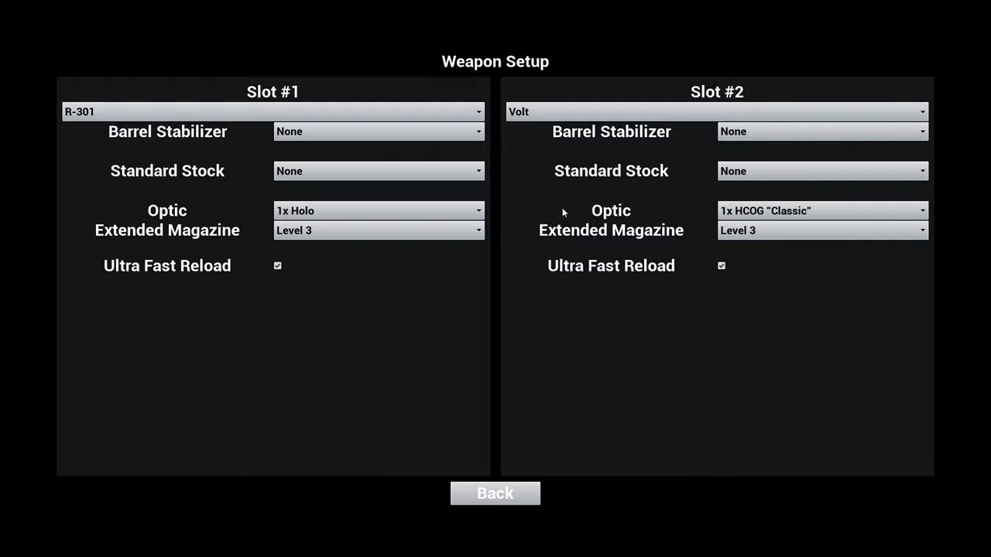
pyautogui.moveTo(406, 223)
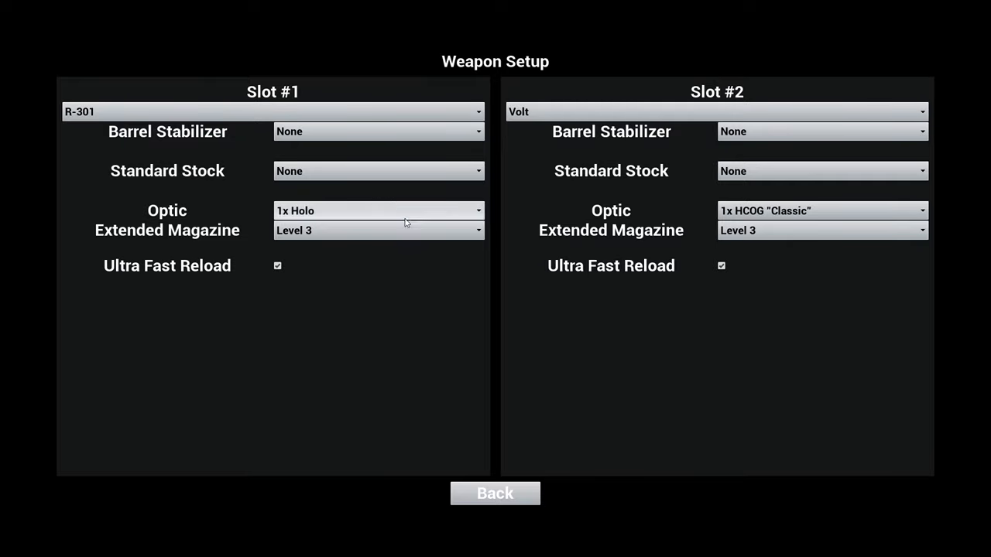
pyautogui.moveTo(520, 486)
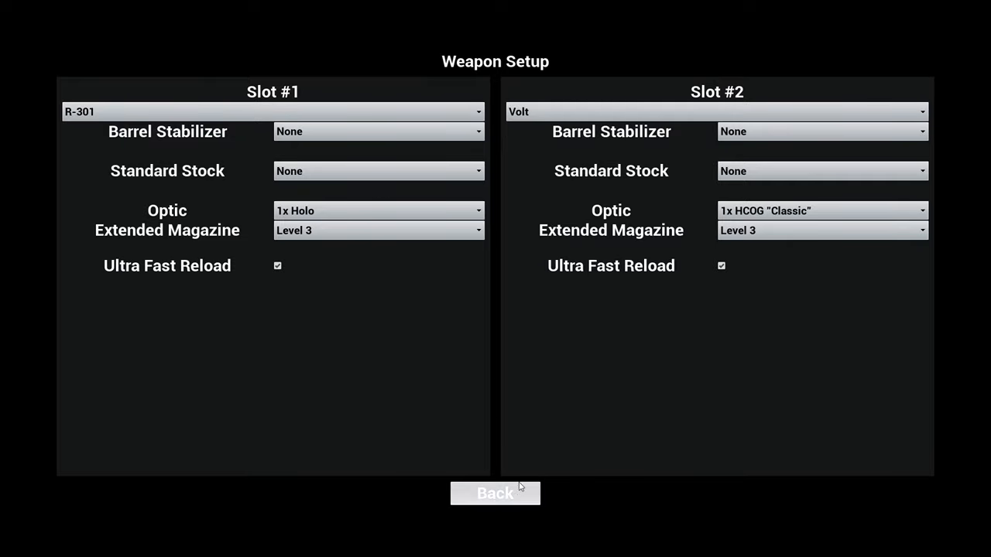
# Leave the loadout screen back to the main setup showing R-301 / Volt.
pyautogui.click(495, 494)
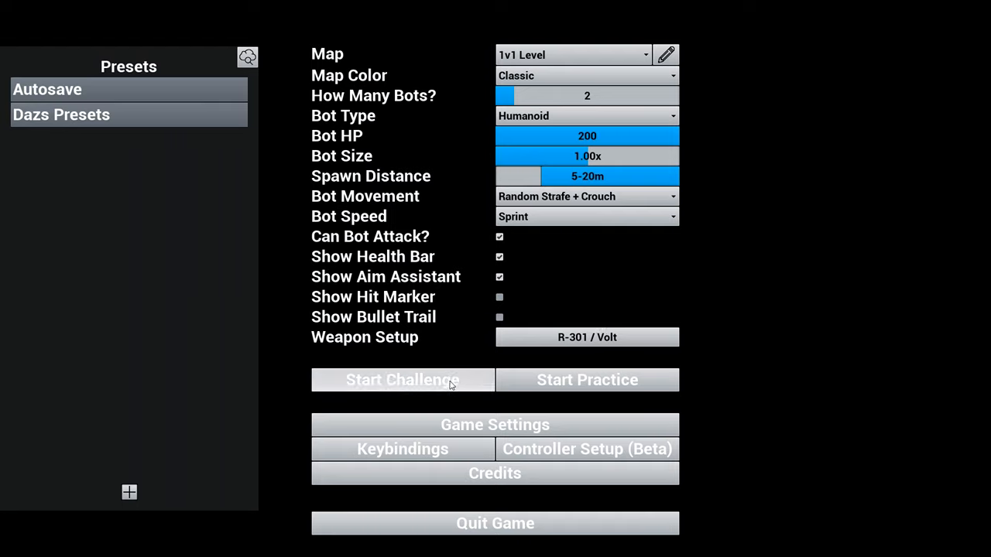
pyautogui.moveTo(494, 386)
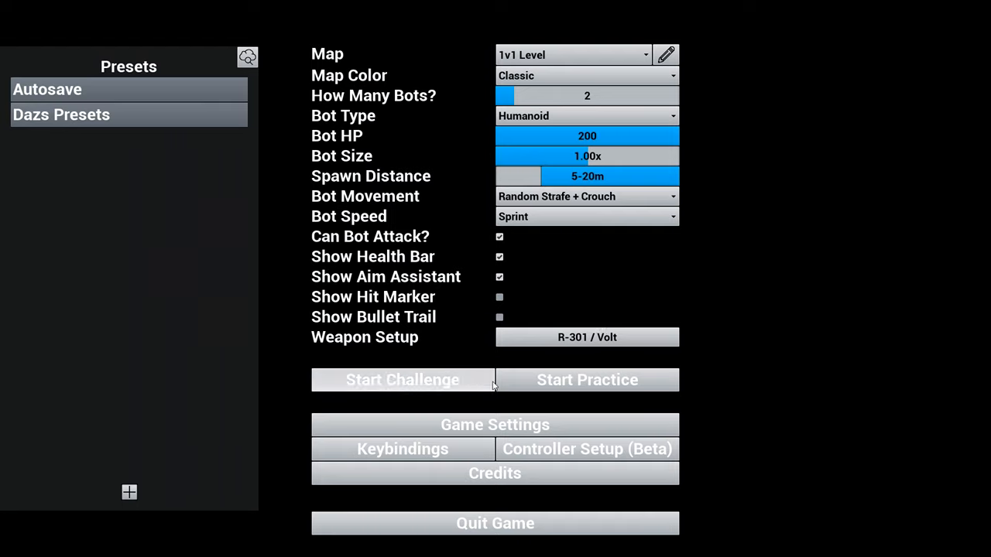
pyautogui.moveTo(467, 379)
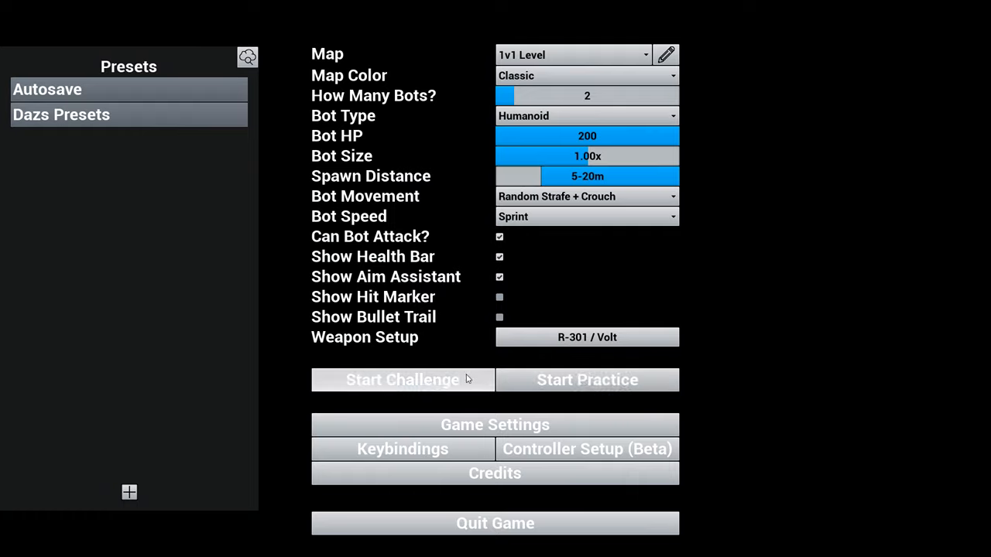
pyautogui.moveTo(486, 396)
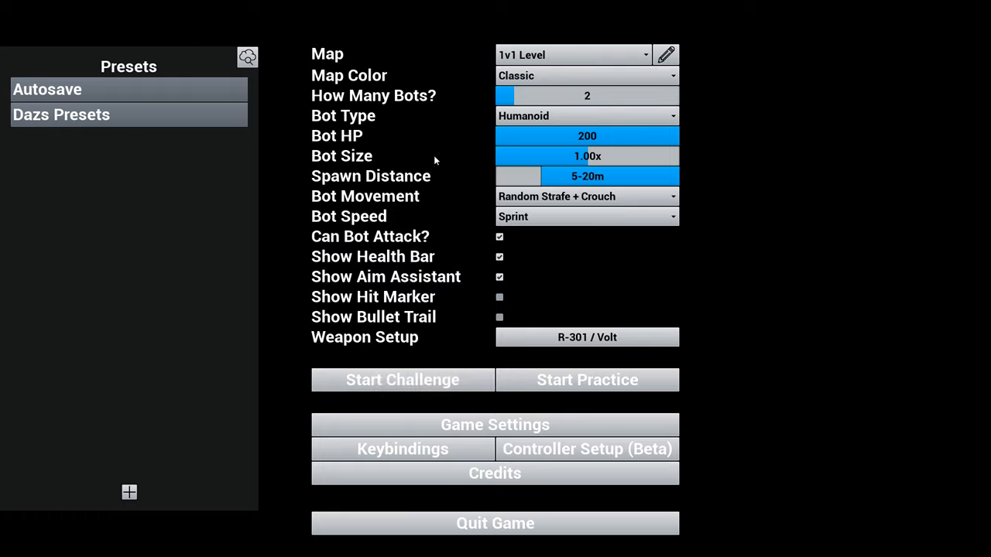
pyautogui.moveTo(278, 209)
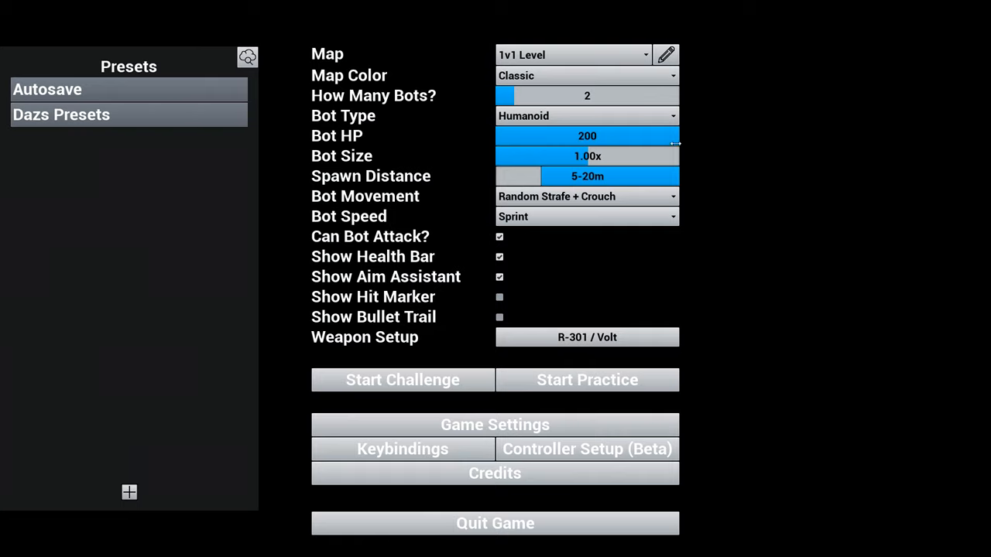
pyautogui.moveTo(185, 145)
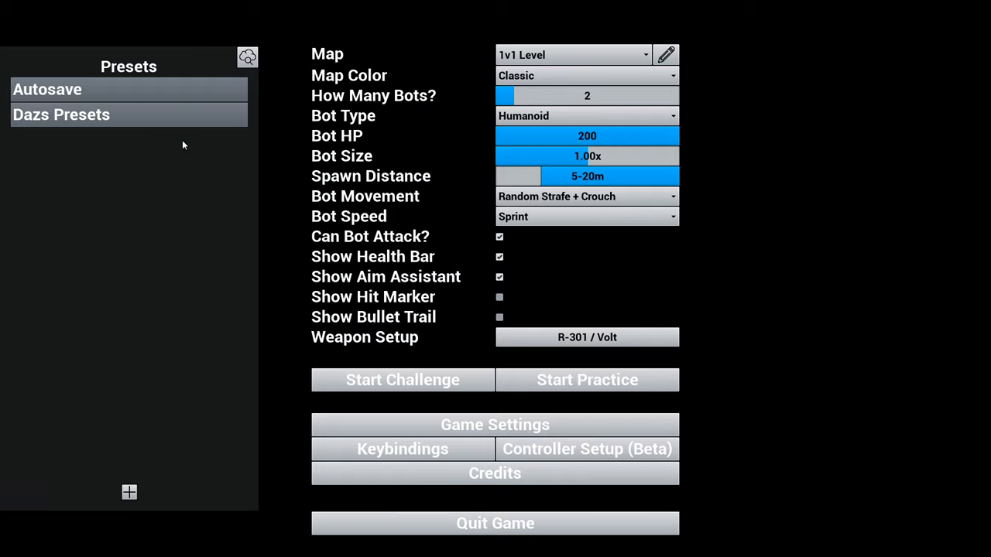
pyautogui.moveTo(439, 360)
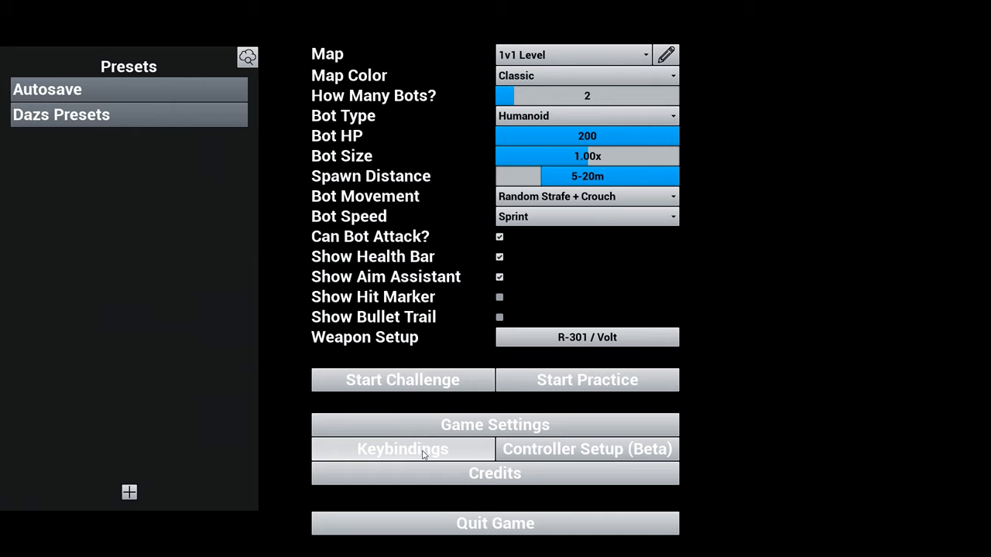
pyautogui.click(402, 449)
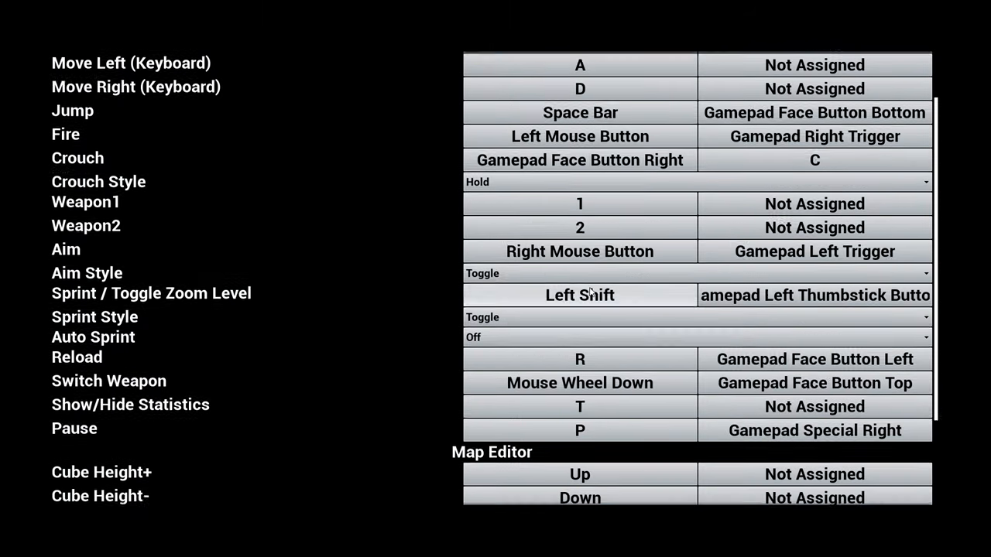
pyautogui.scroll(-3)
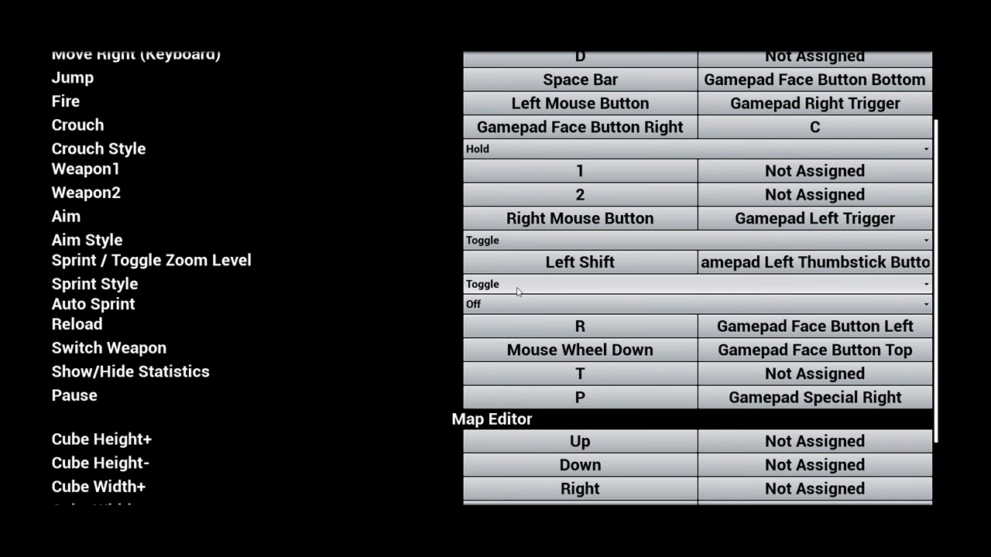
pyautogui.moveTo(490, 303)
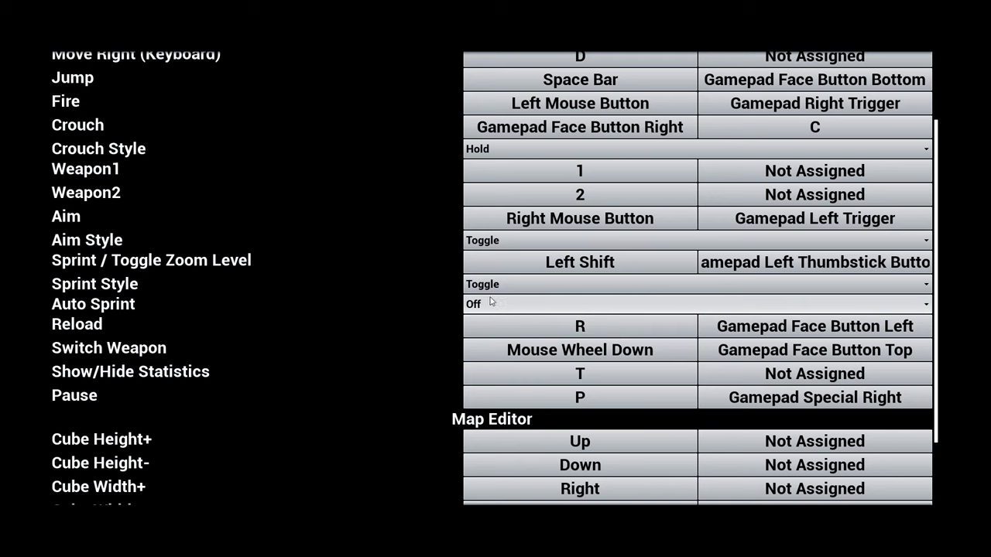
pyautogui.scroll(-3)
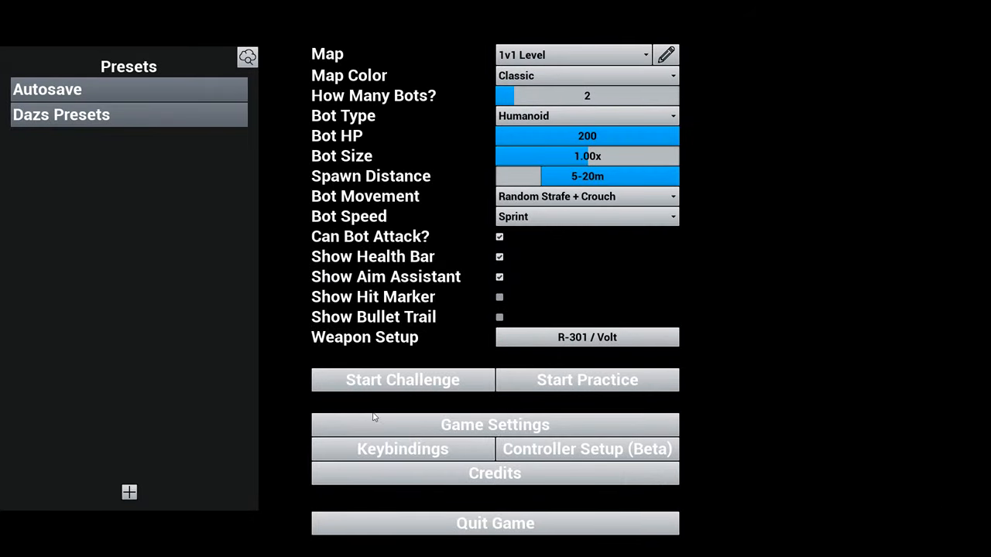
pyautogui.click(495, 424)
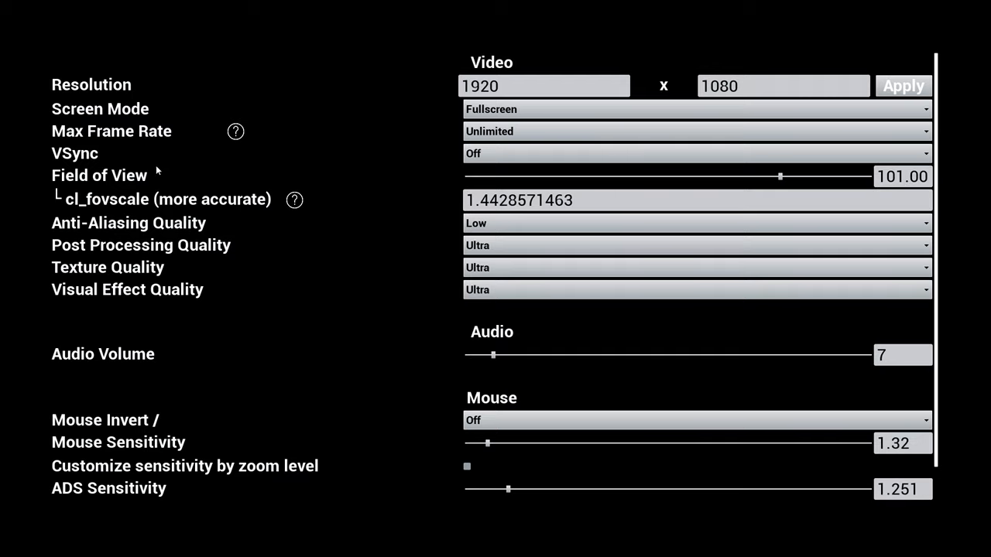
pyautogui.moveTo(257, 144)
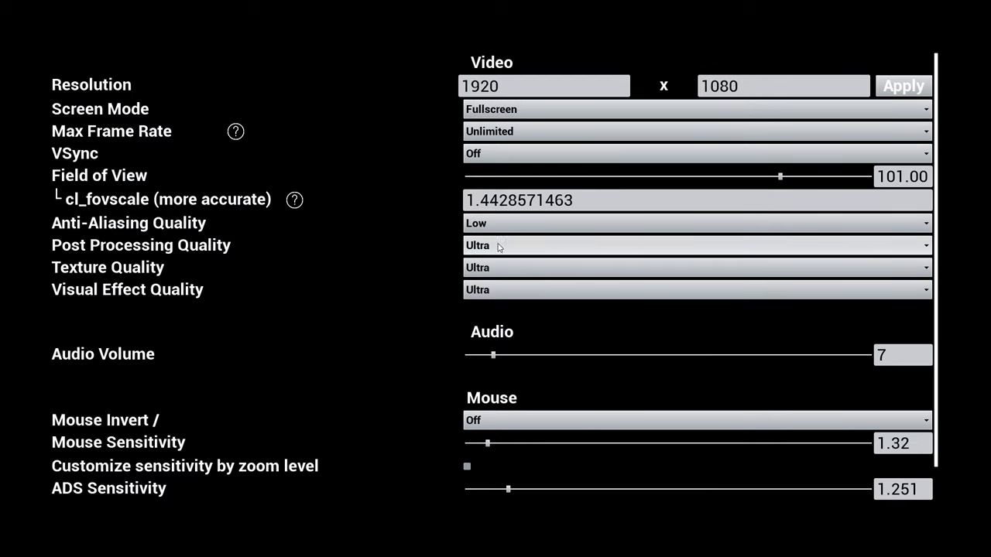
pyautogui.moveTo(491, 260)
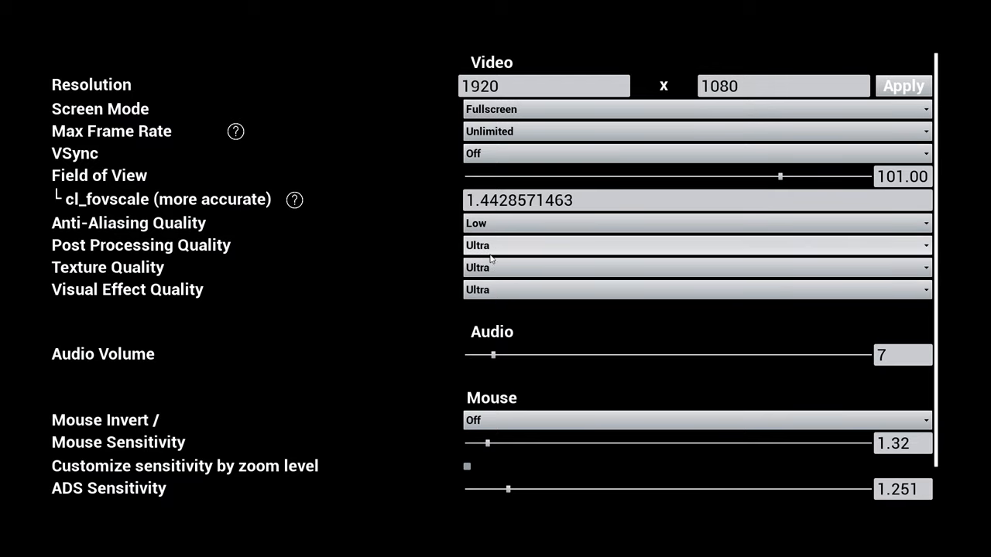
pyautogui.scroll(-3)
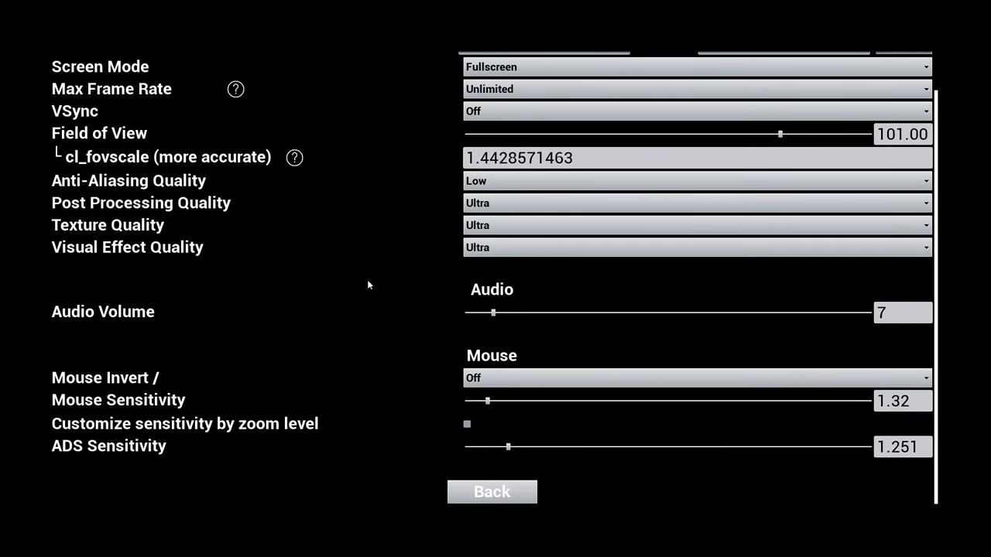
pyautogui.moveTo(550, 329)
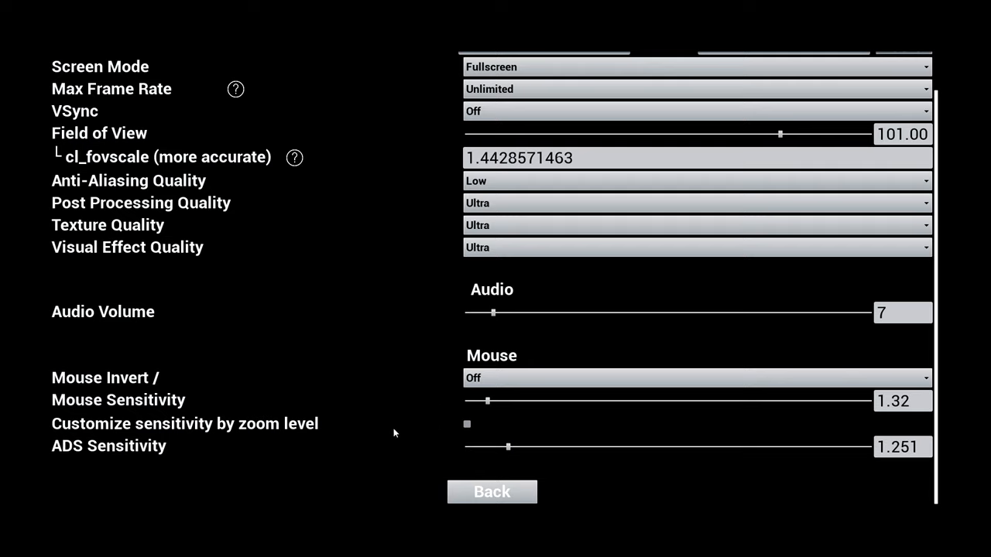
pyautogui.click(902, 447)
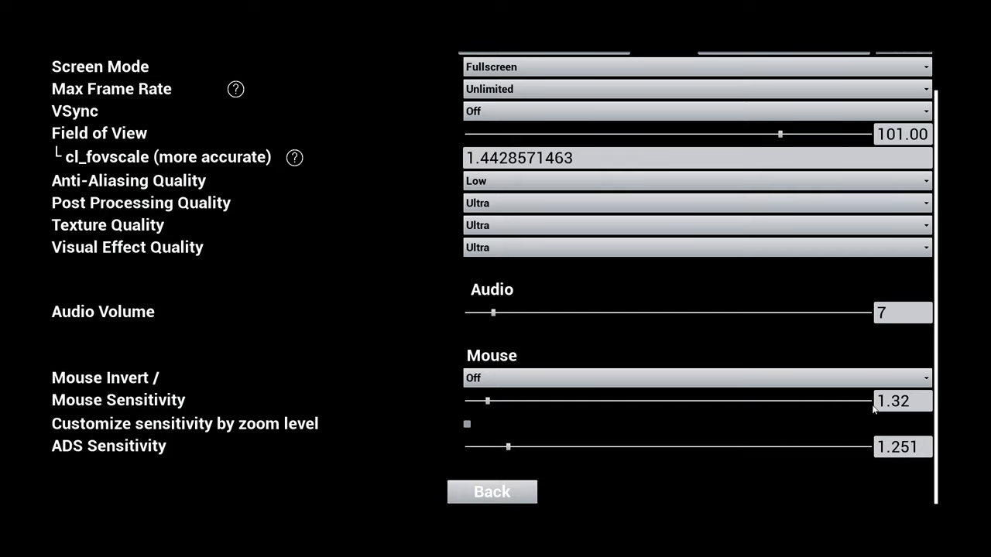
pyautogui.moveTo(526, 416)
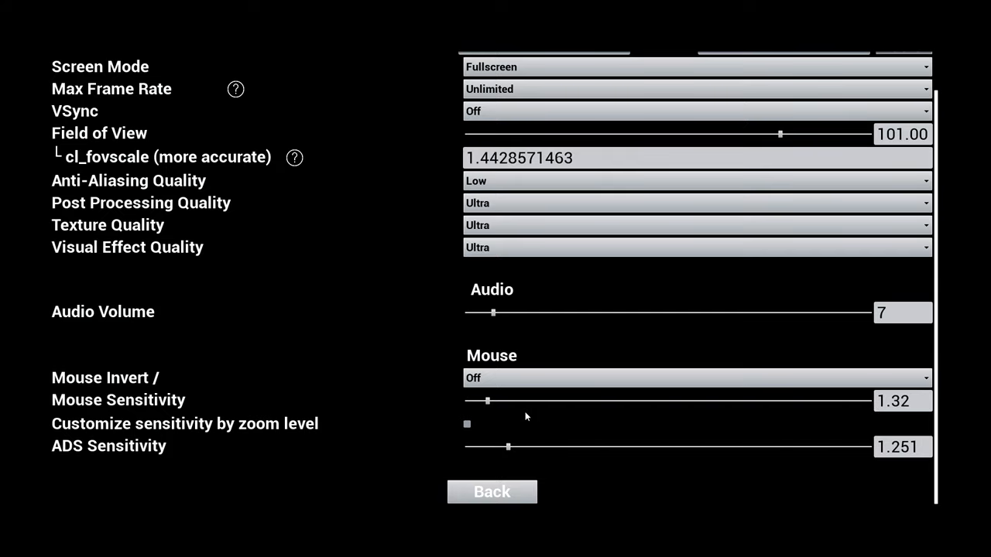
# Enable per-zoom sensitivity, showing 1X Holo through Scope10X sliders at 1.251.
pyautogui.click(467, 424)
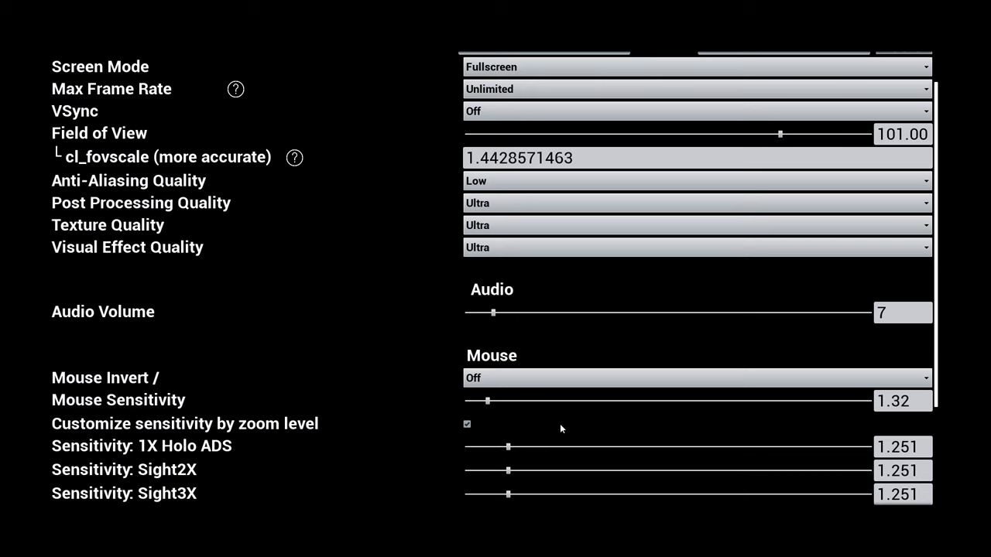
pyautogui.scroll(-3)
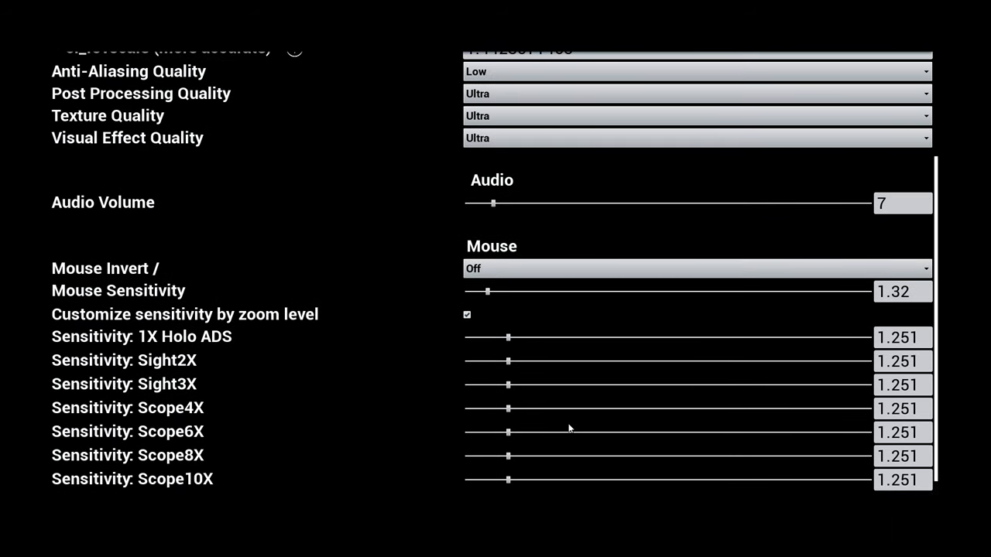
pyautogui.scroll(-3)
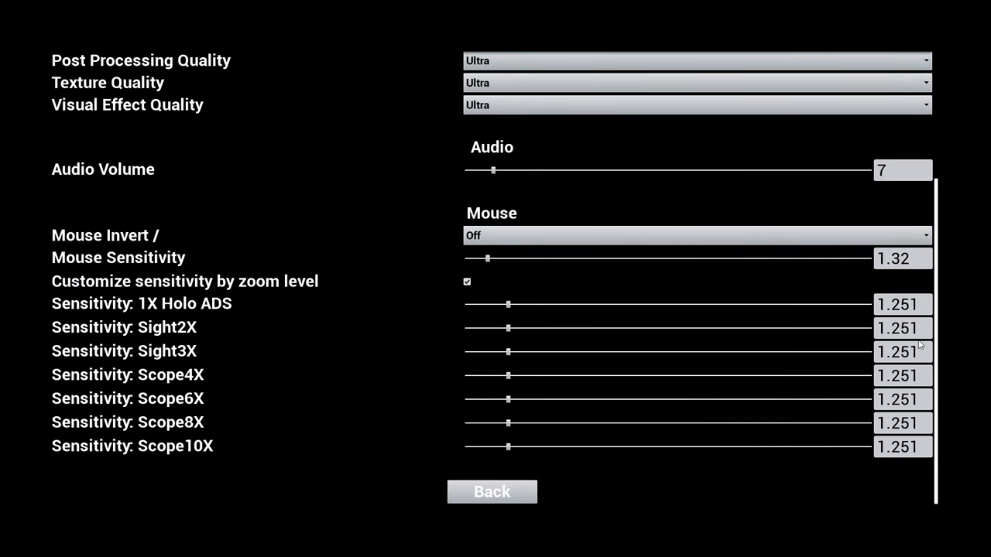
pyautogui.moveTo(453, 403)
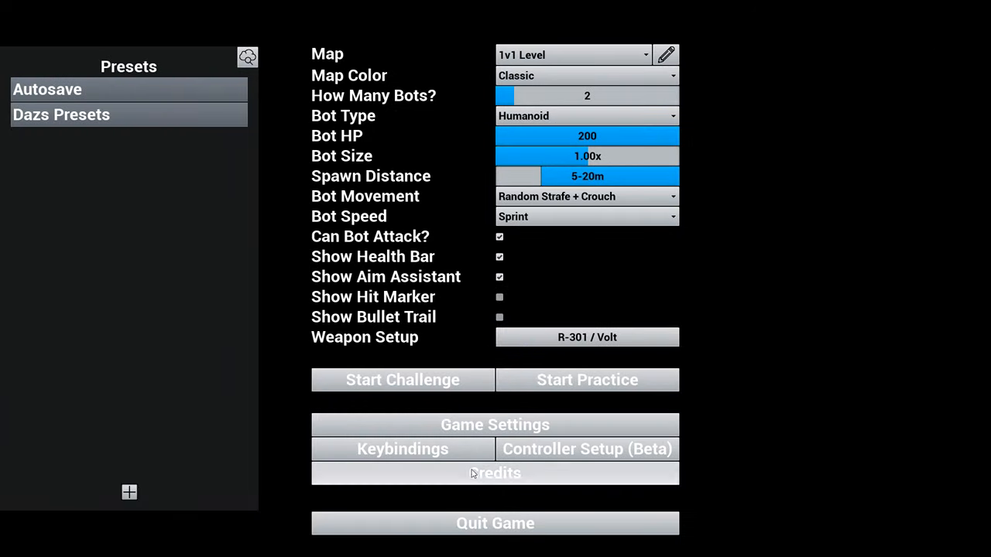
pyautogui.moveTo(410, 332)
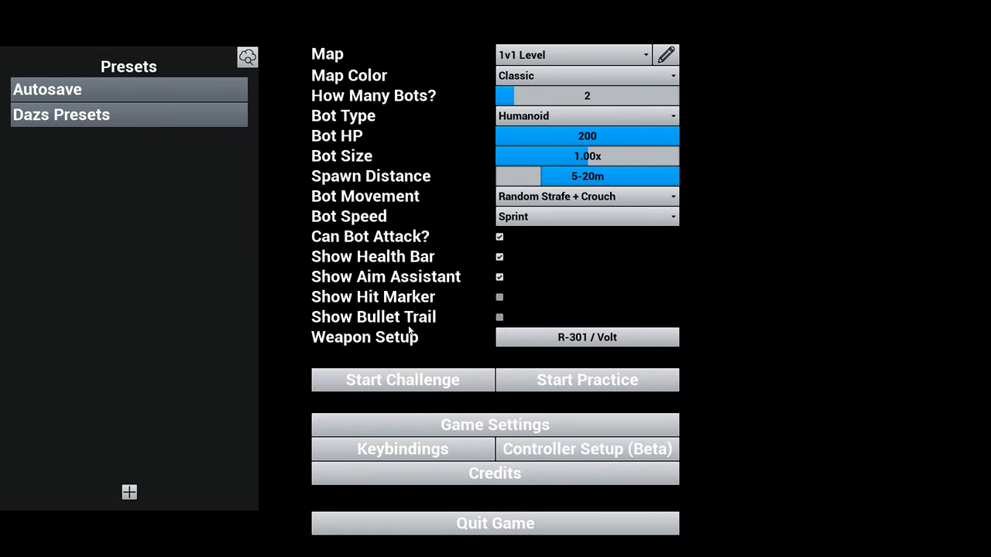
pyautogui.moveTo(403, 323)
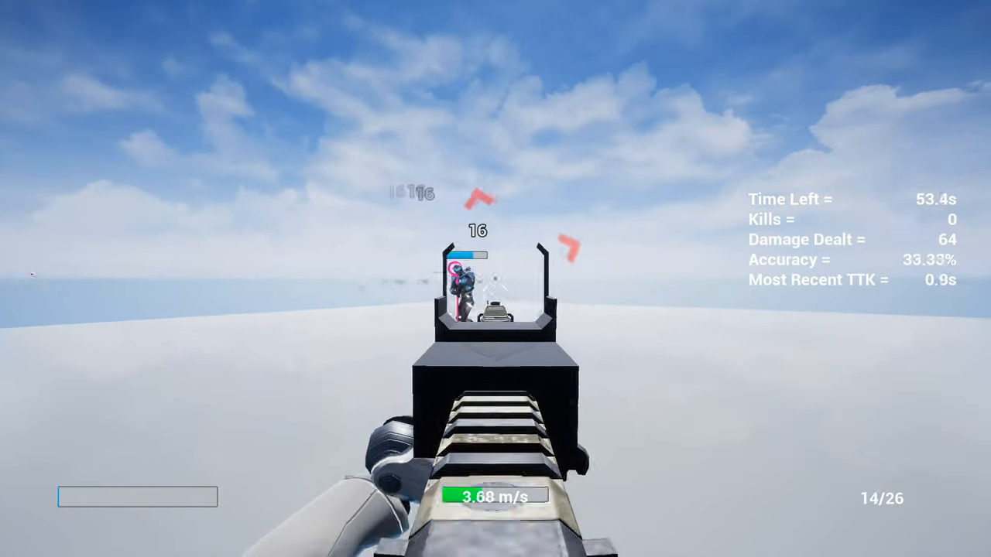
# Shoot the strafing bots on 1v1 Level up to 8 kills, then pause the match.
pyautogui.click(496, 294)
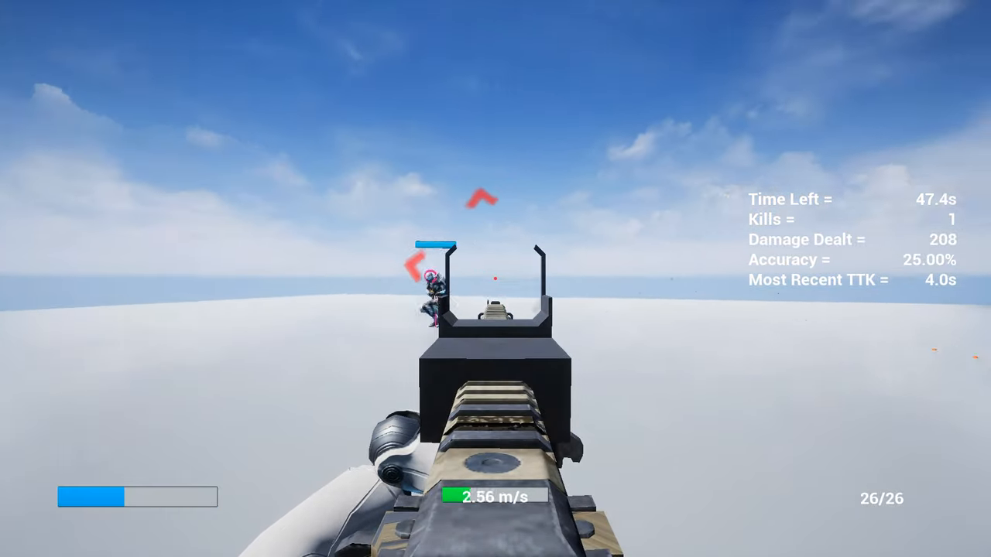
pyautogui.click(496, 279)
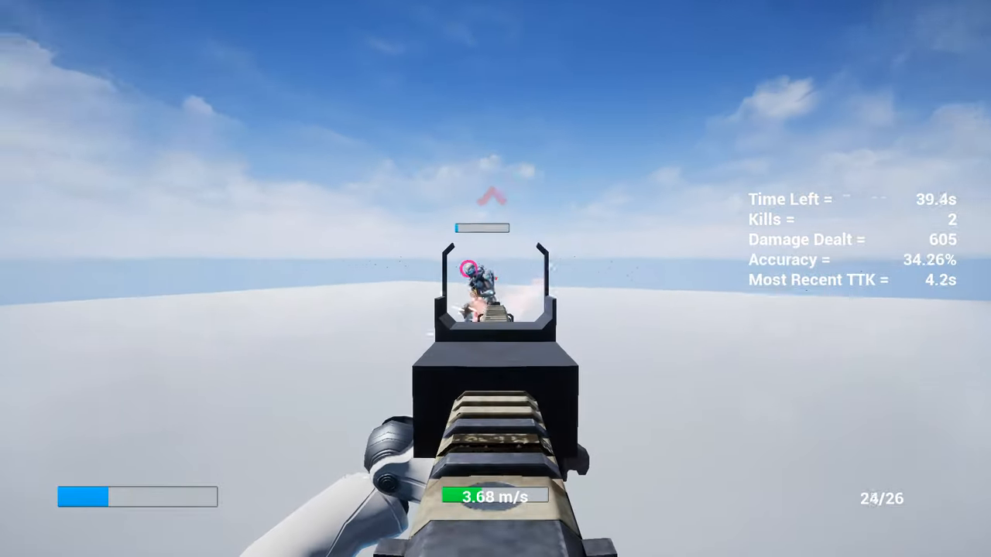
pyautogui.click(496, 279)
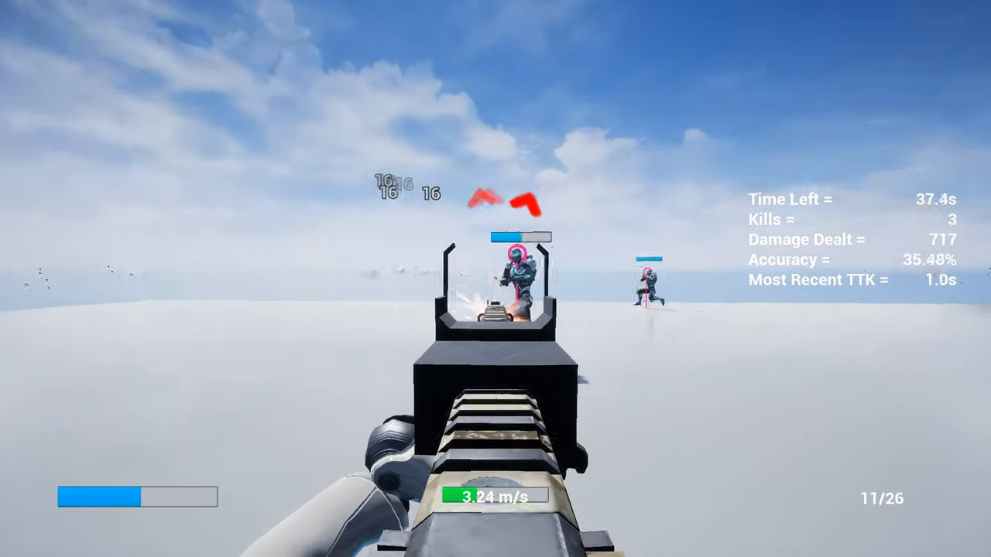
pyautogui.click(495, 279)
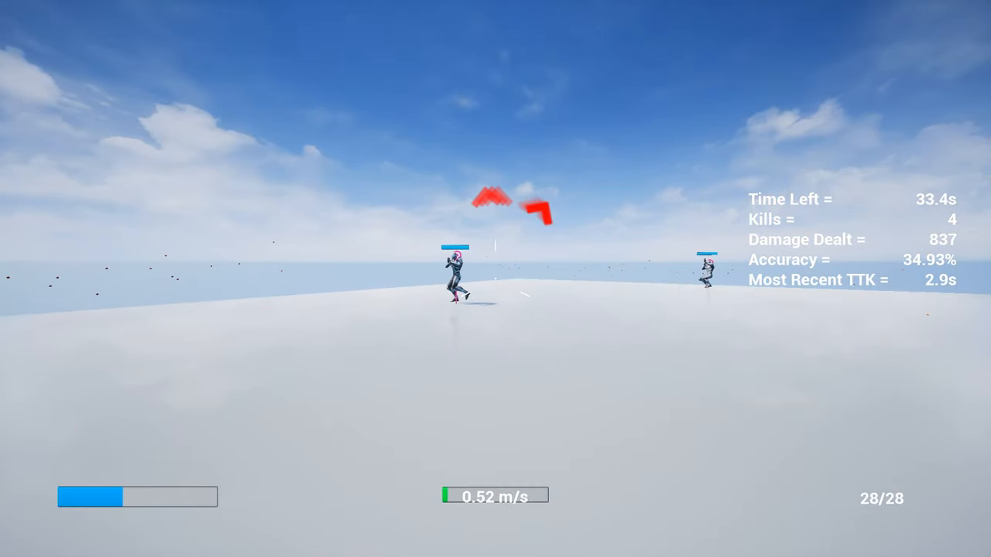
pyautogui.click(496, 279)
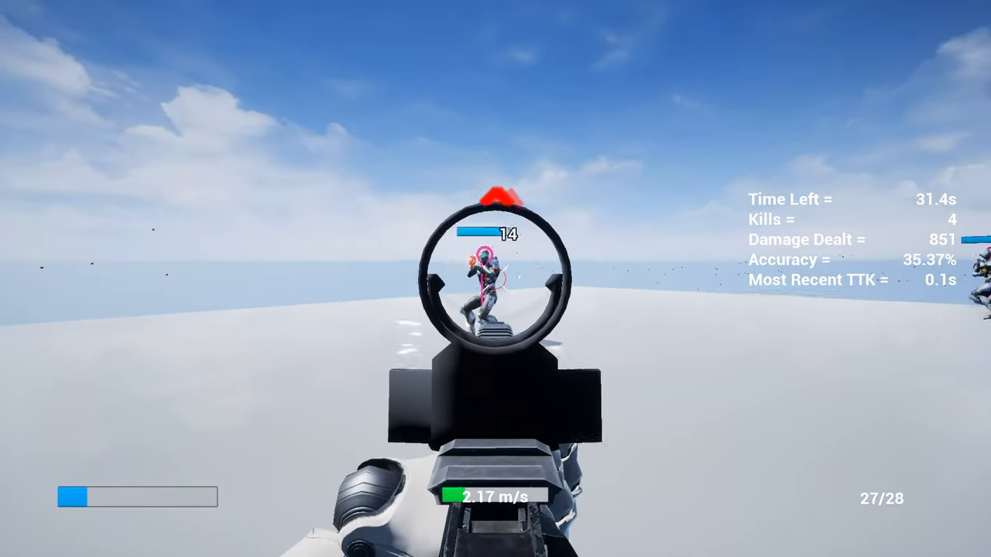
pyautogui.click(495, 279)
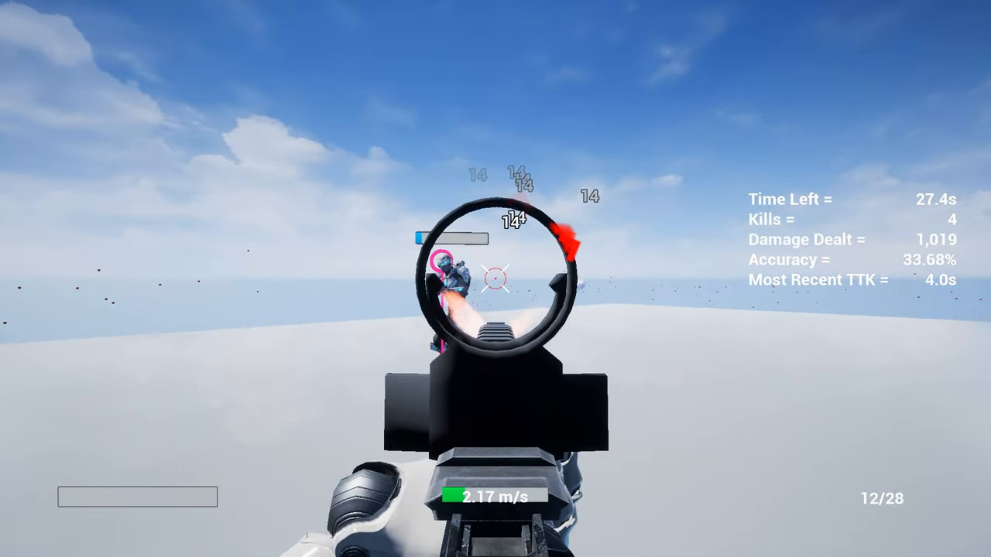
pyautogui.click(495, 279)
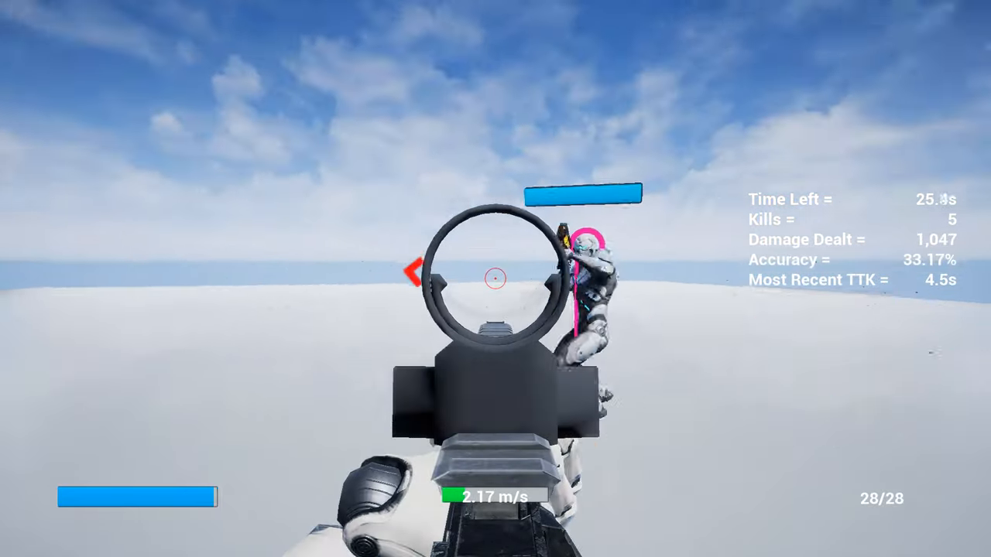
pyautogui.click(495, 279)
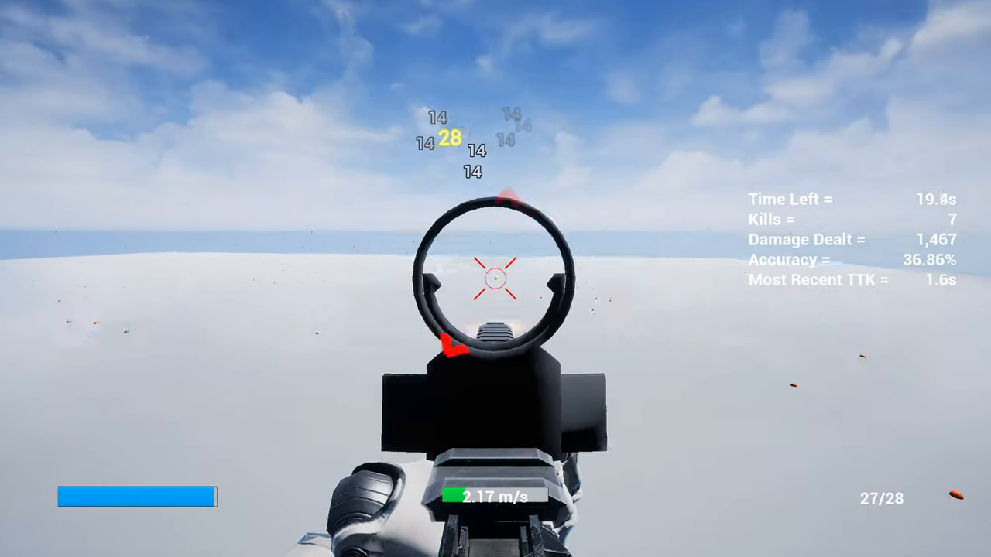
pyautogui.click(495, 279)
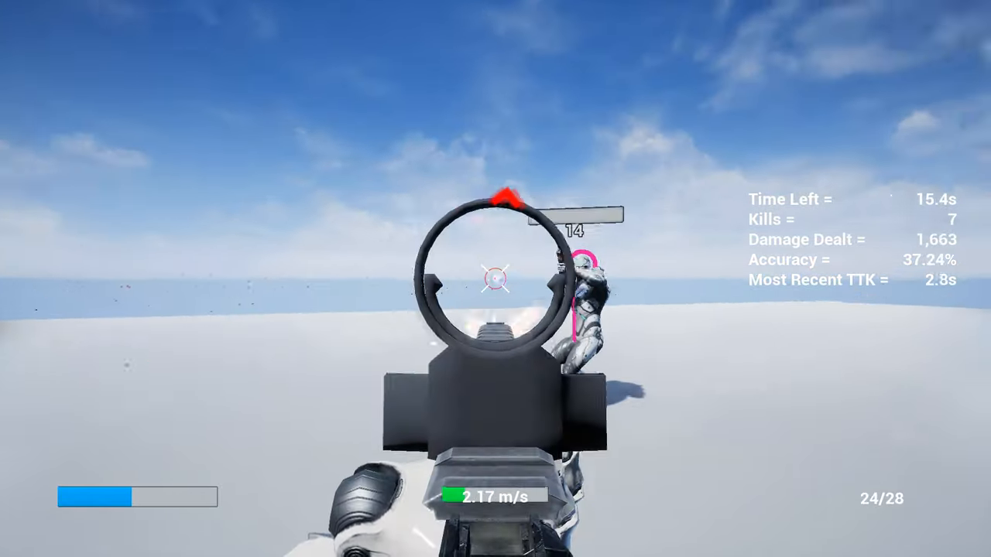
pyautogui.press('Escape')
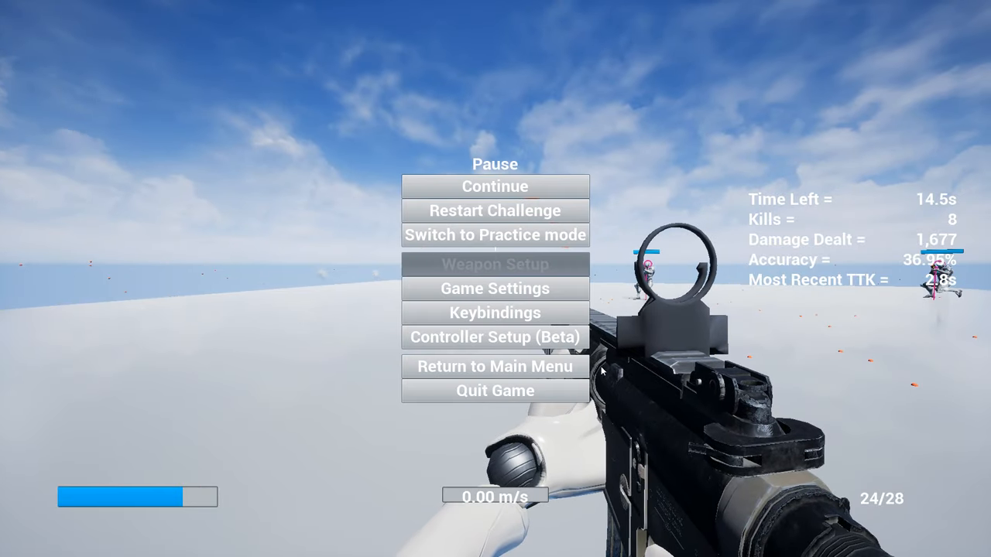
# Raise the bot count to 11, fire at the crowd of bots, then exit to the main menu.
pyautogui.click(495, 264)
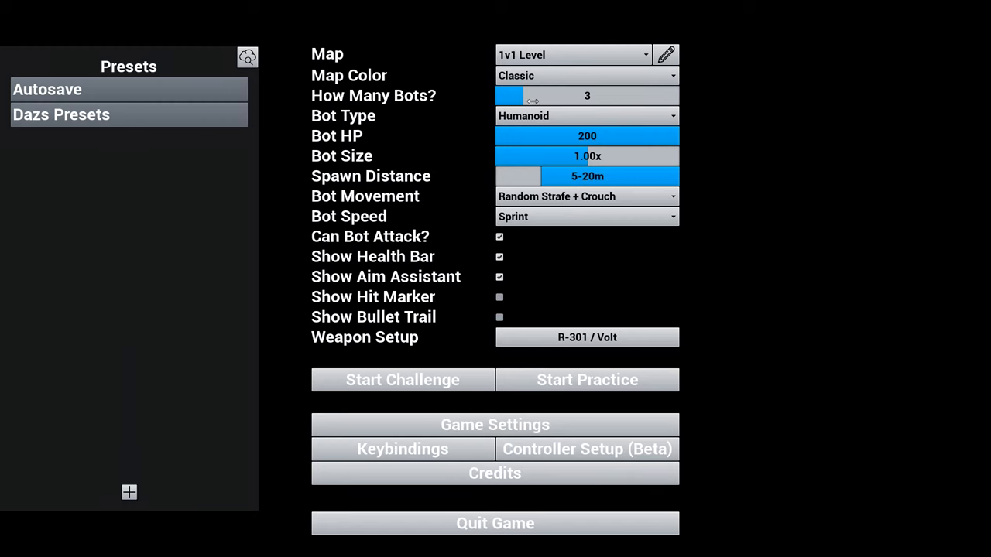
pyautogui.moveTo(532, 95); pyautogui.dragTo(587, 95)
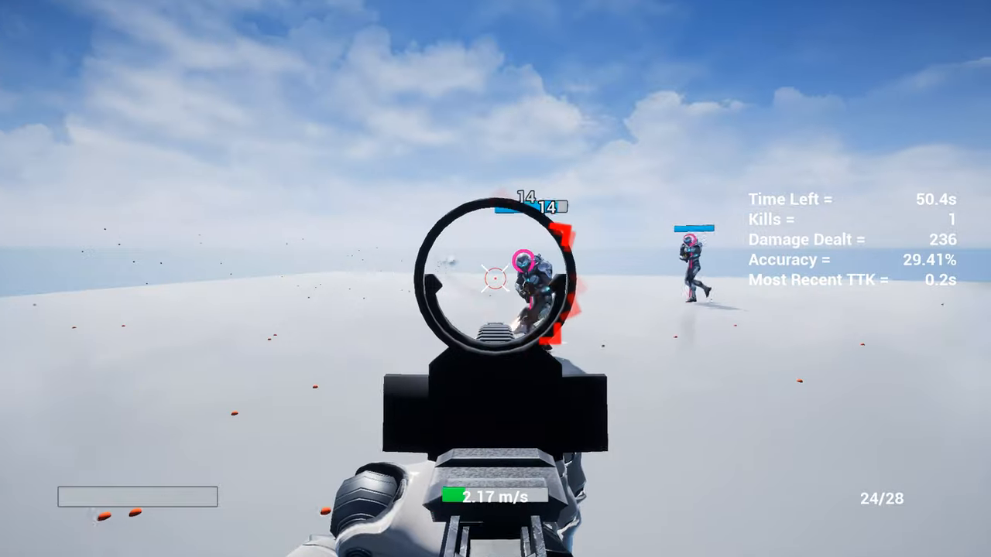
pyautogui.click(496, 278)
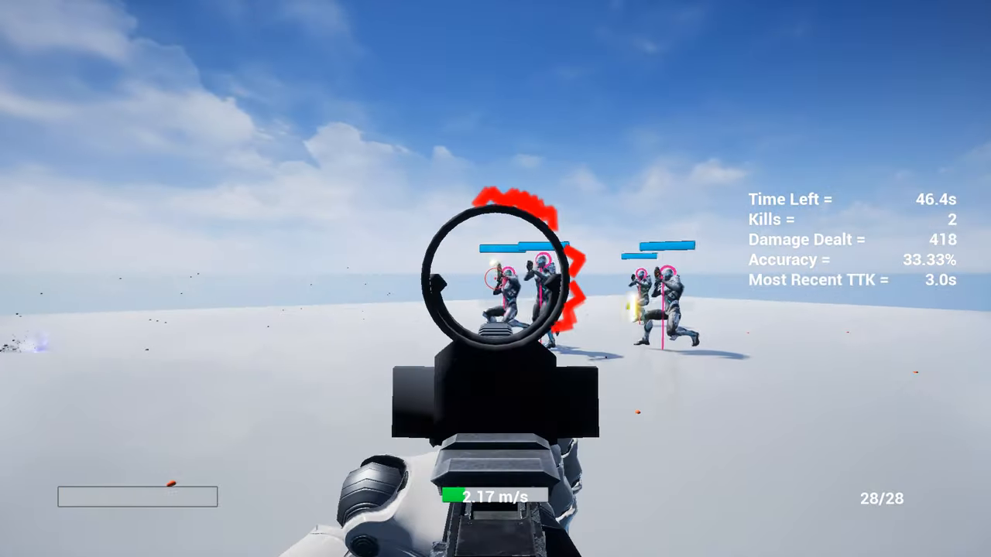
pyautogui.click(495, 279)
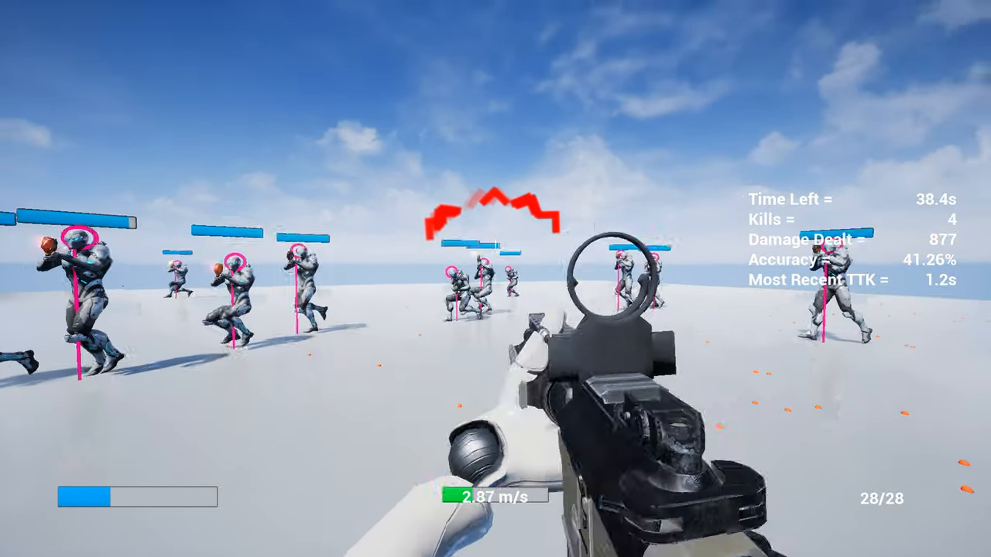
pyautogui.press('Escape')
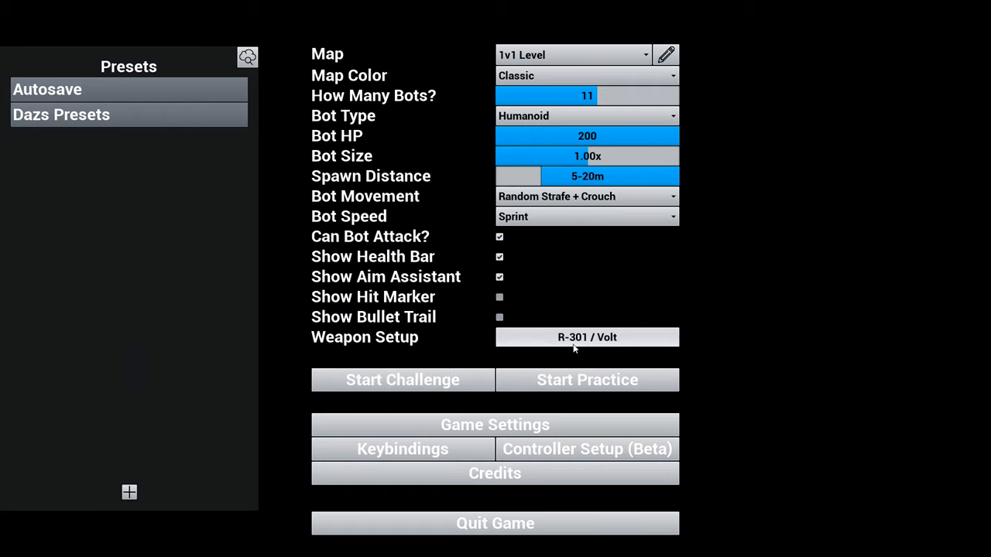
# Set the loadout to Wingman in slot one and R-99 in slot two, returning to main menu.
pyautogui.click(587, 337)
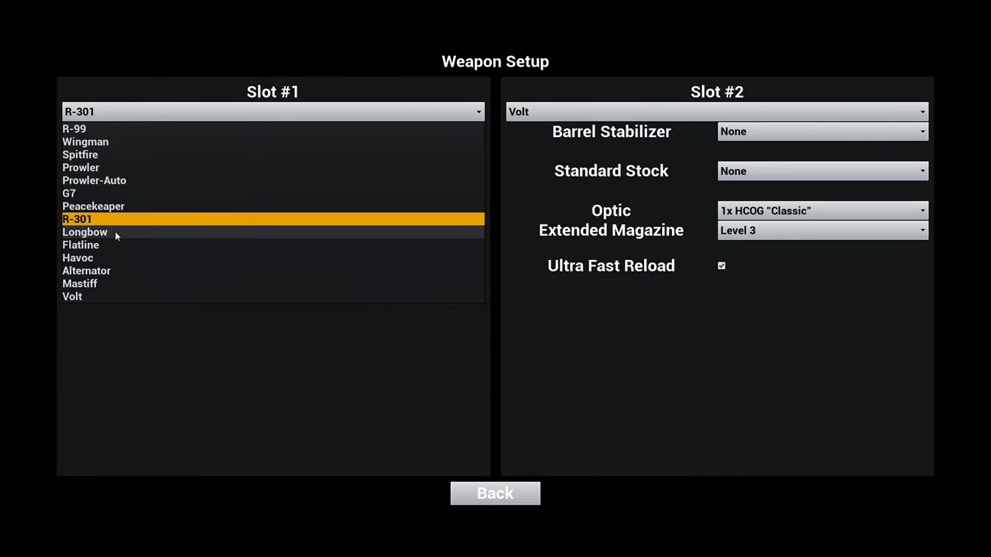
pyautogui.click(85, 232)
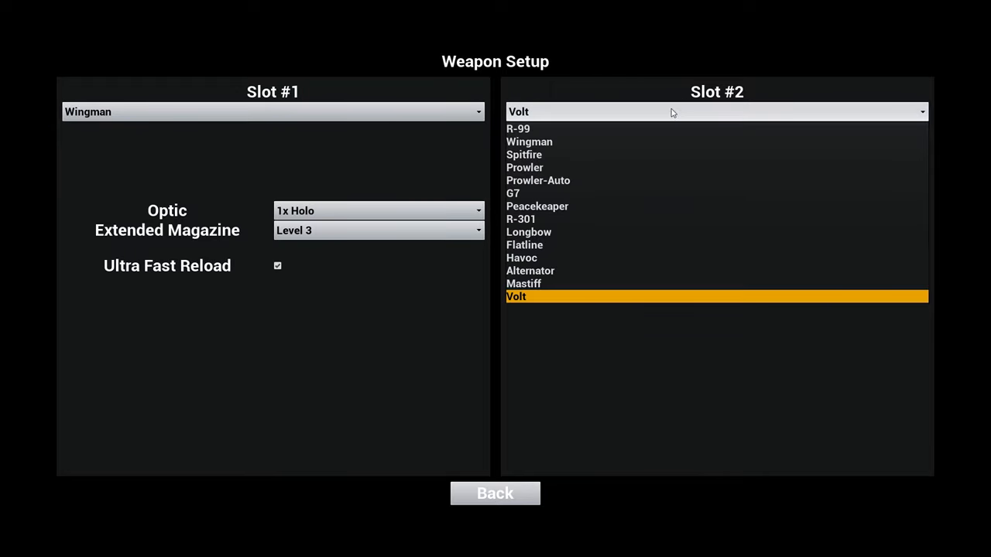
pyautogui.click(519, 128)
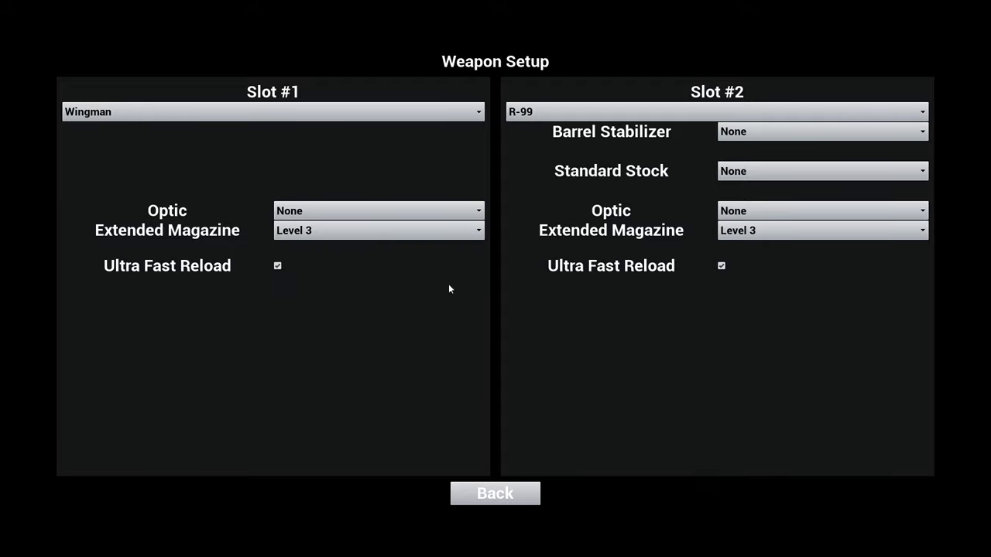
pyautogui.moveTo(777, 171)
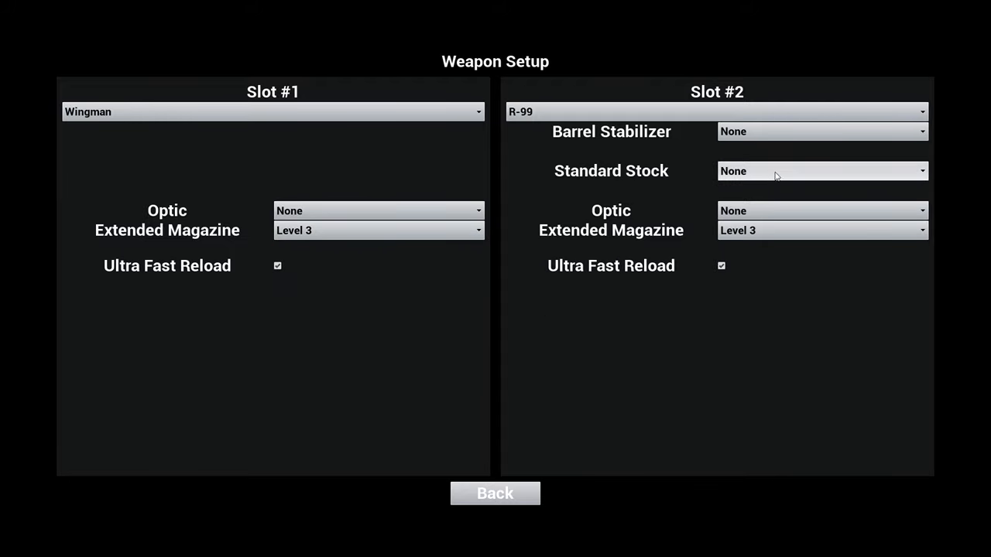
pyautogui.click(495, 493)
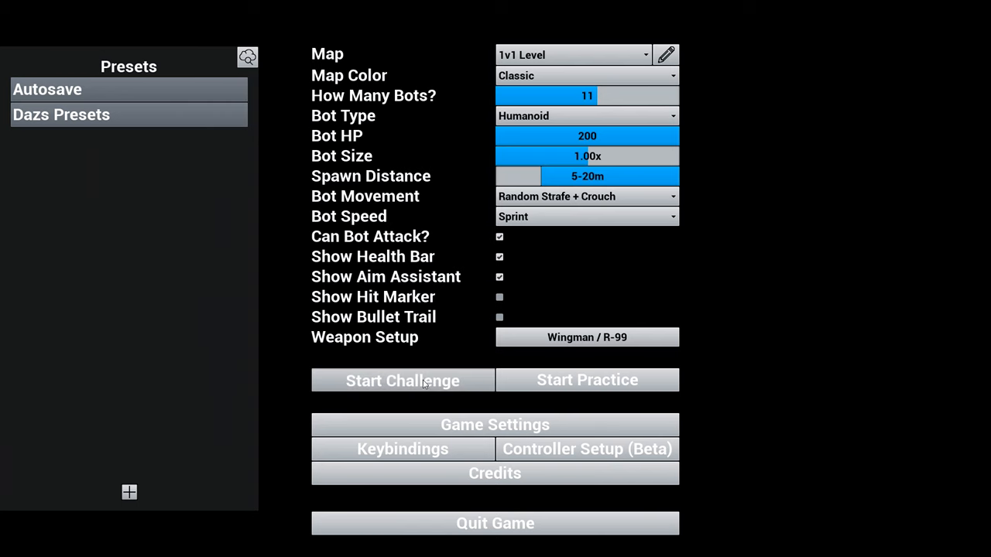
# Start a Wingman / R-99 challenge round and pause it after a kill and 315 damage.
pyautogui.click(402, 380)
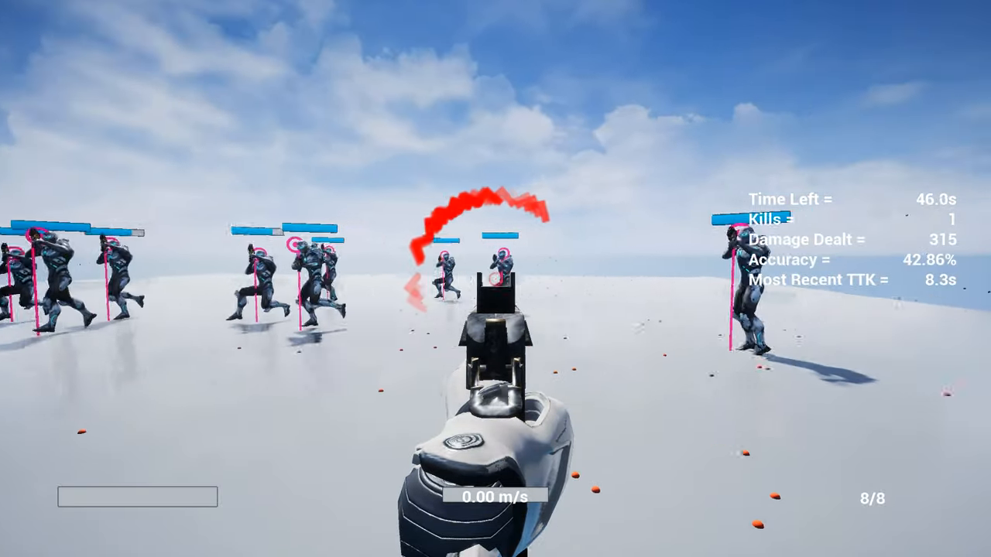
pyautogui.press('Escape')
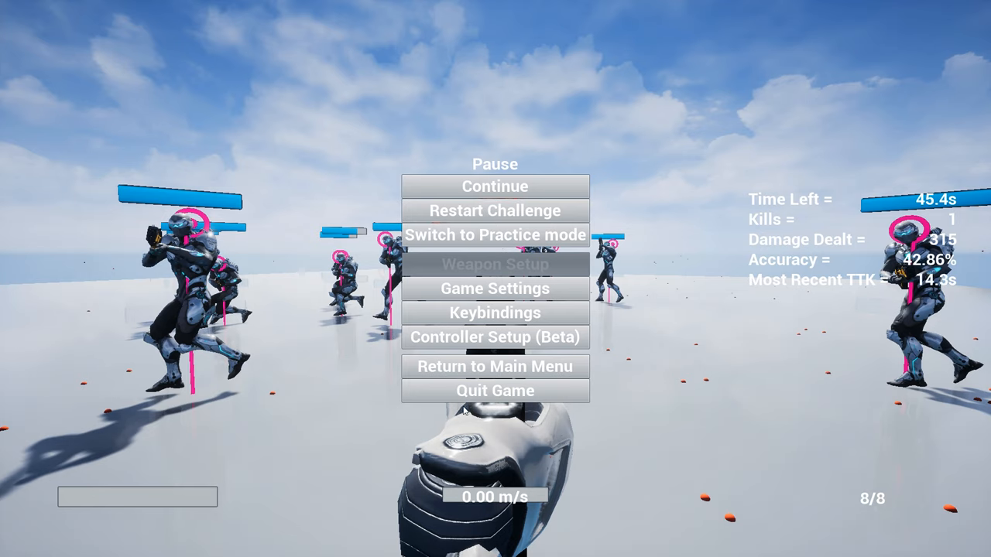
pyautogui.moveTo(505, 346)
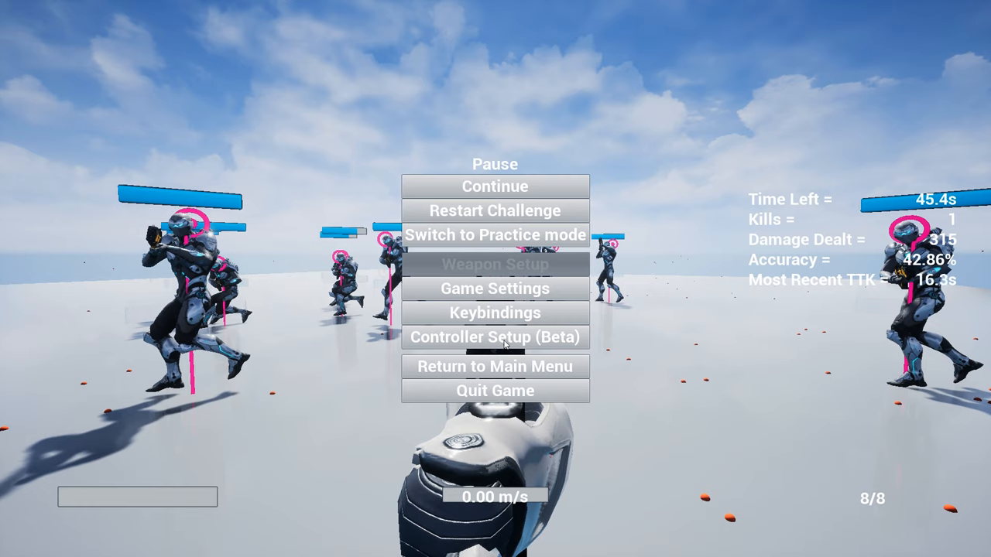
pyautogui.moveTo(273, 251)
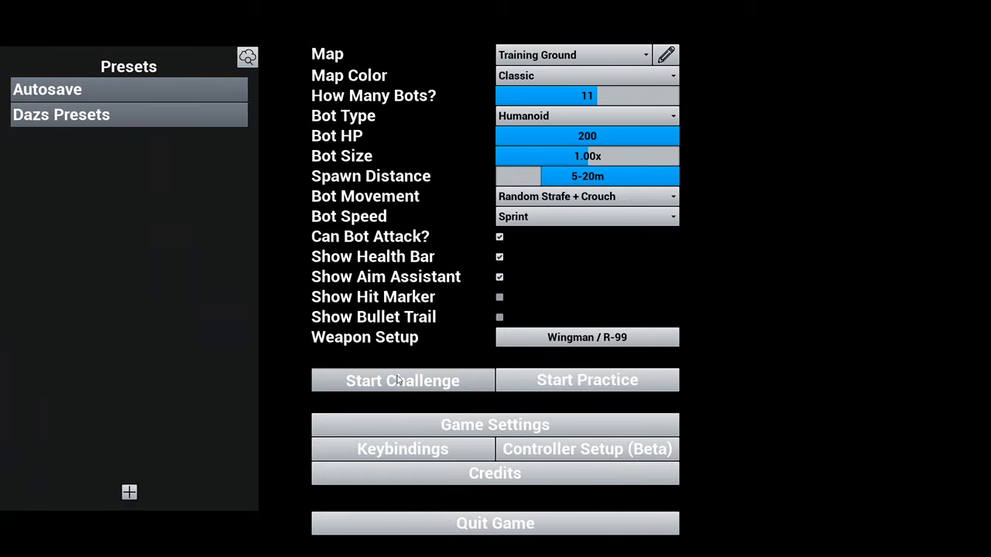
# Briefly play a Training Ground challenge and leave it for the setup screen.
pyautogui.click(402, 380)
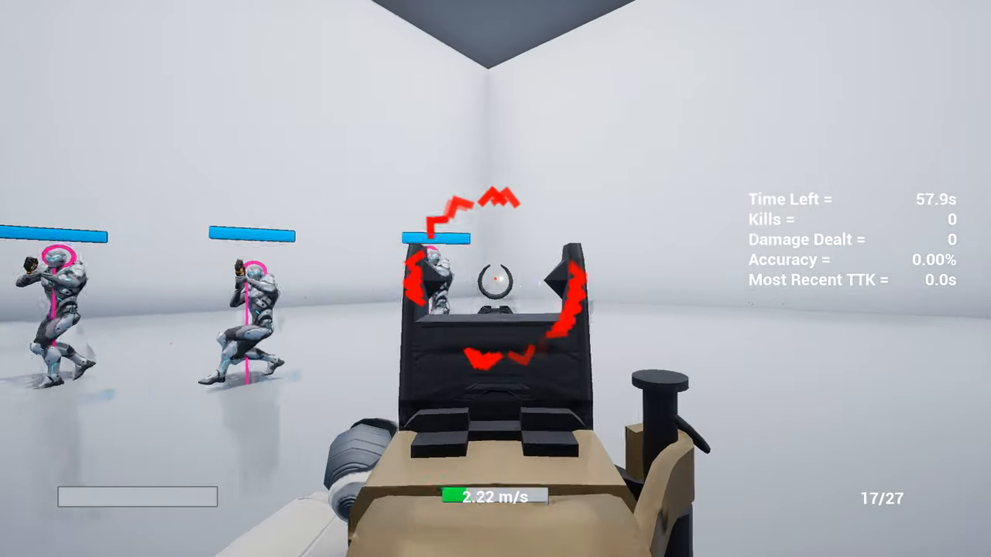
pyautogui.click(496, 278)
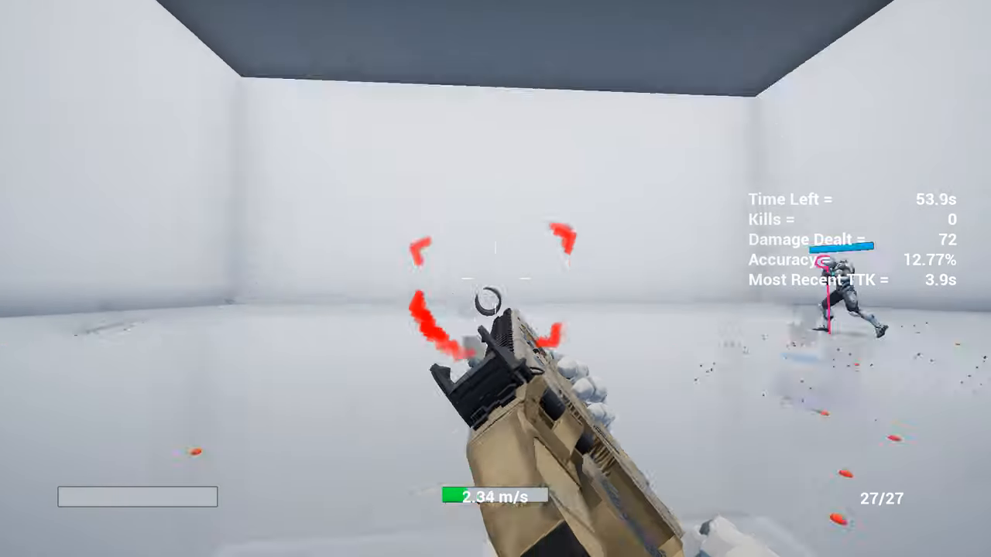
pyautogui.press('Escape')
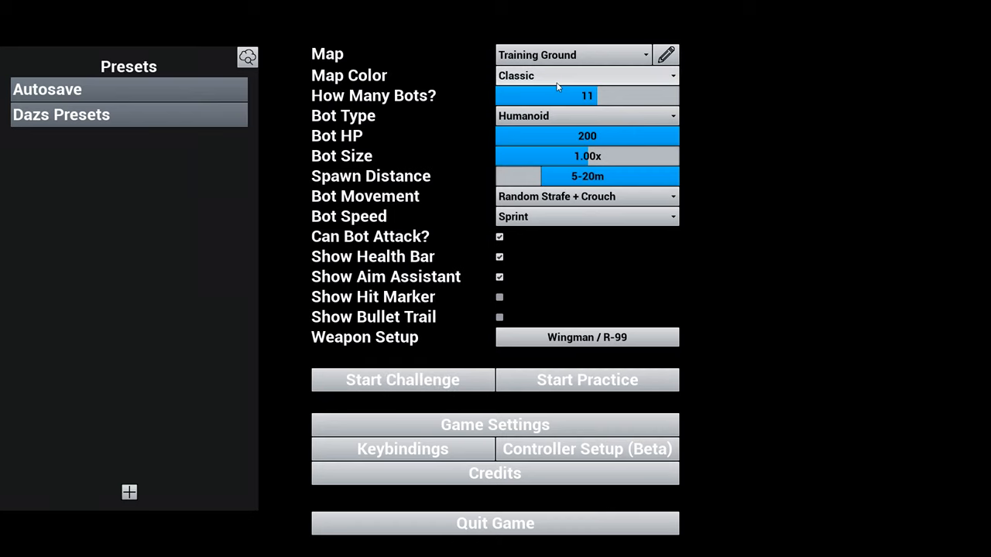
# Switch the map colour to Azure, start a round with it and return to setup.
pyautogui.click(587, 76)
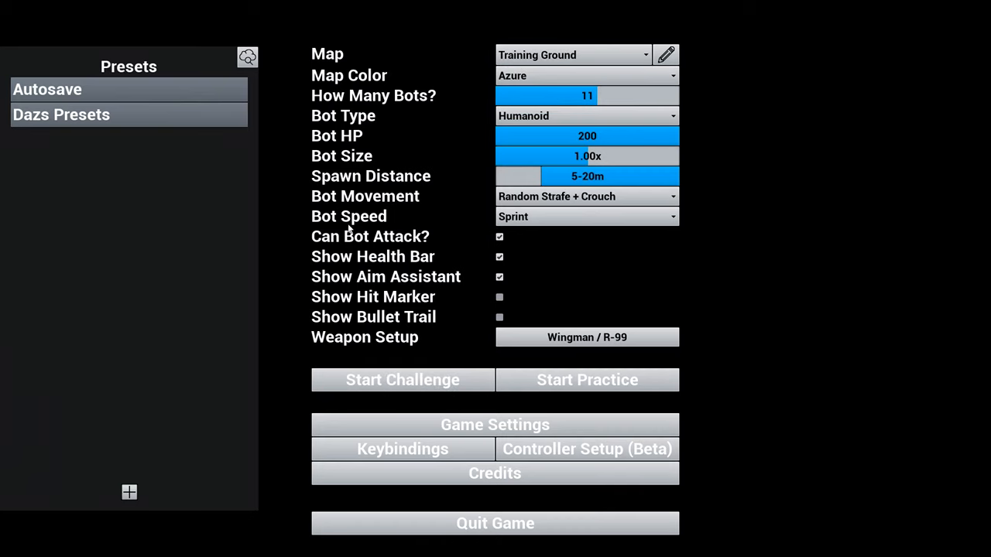
pyautogui.click(587, 379)
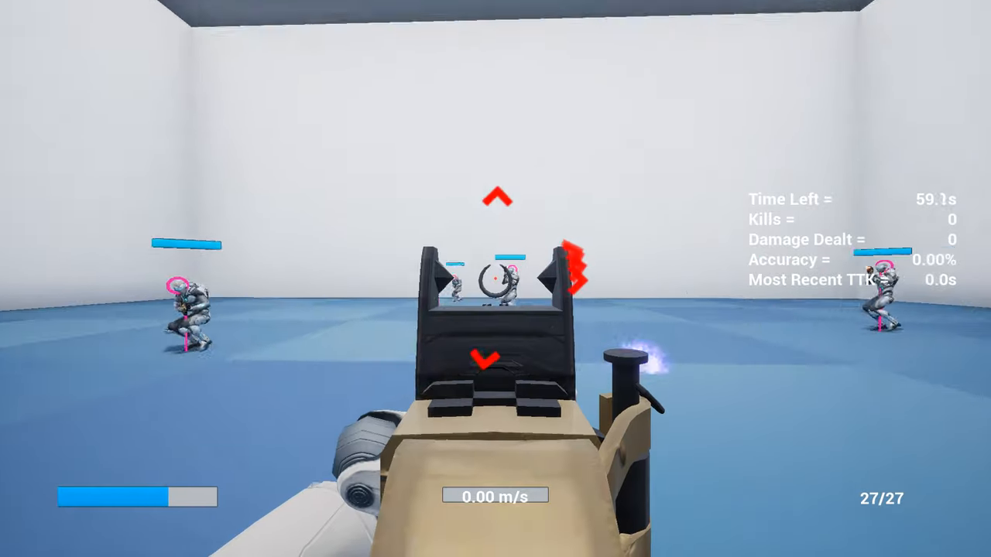
pyautogui.press('Escape')
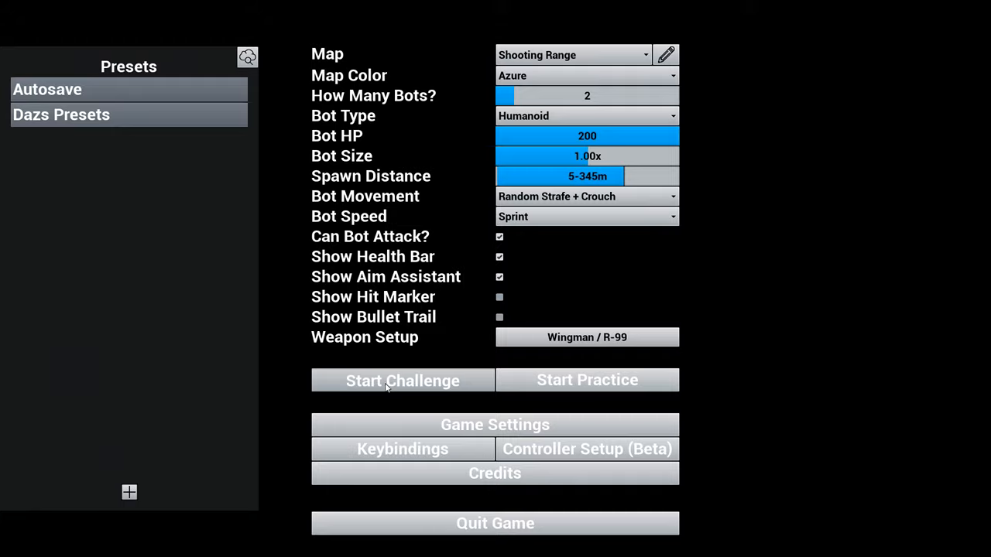
# Start the Shooting Range challenge, fire at the distant bot, then pause the round.
pyautogui.click(402, 380)
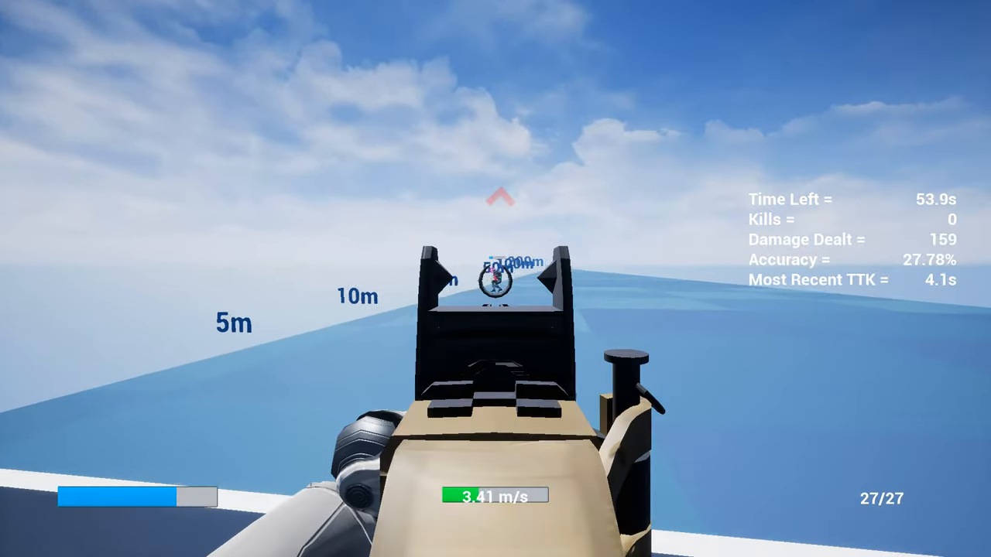
pyautogui.click(496, 279)
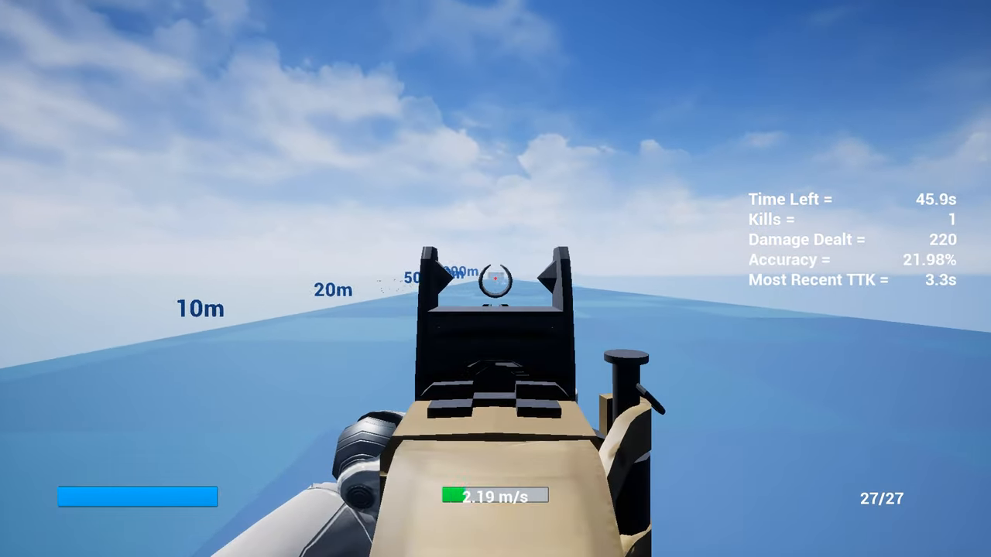
pyautogui.press('Escape')
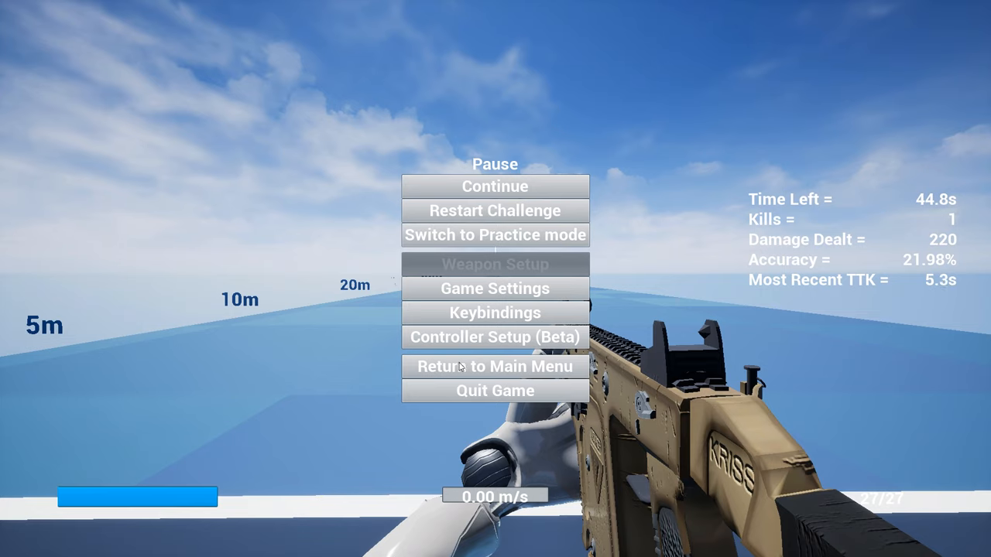
# Look through Game Settings' mouse and per-zoom sensitivities, then resume the paused challenge.
pyautogui.click(495, 288)
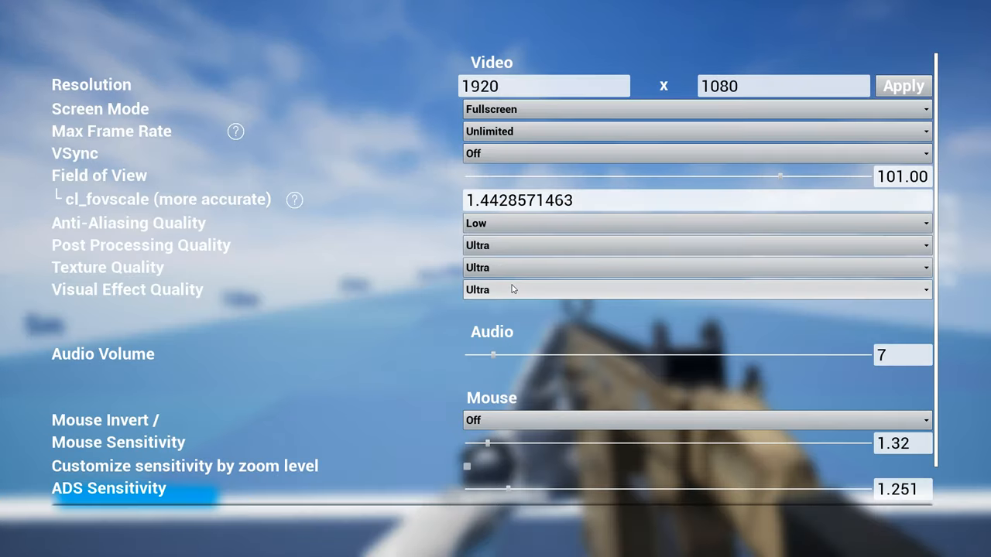
pyautogui.scroll(-3)
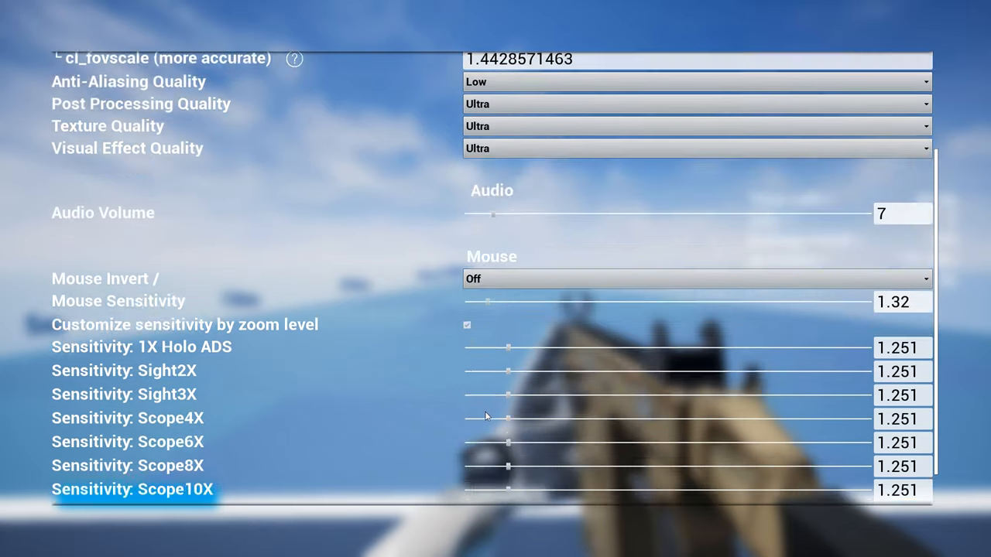
pyautogui.scroll(-3)
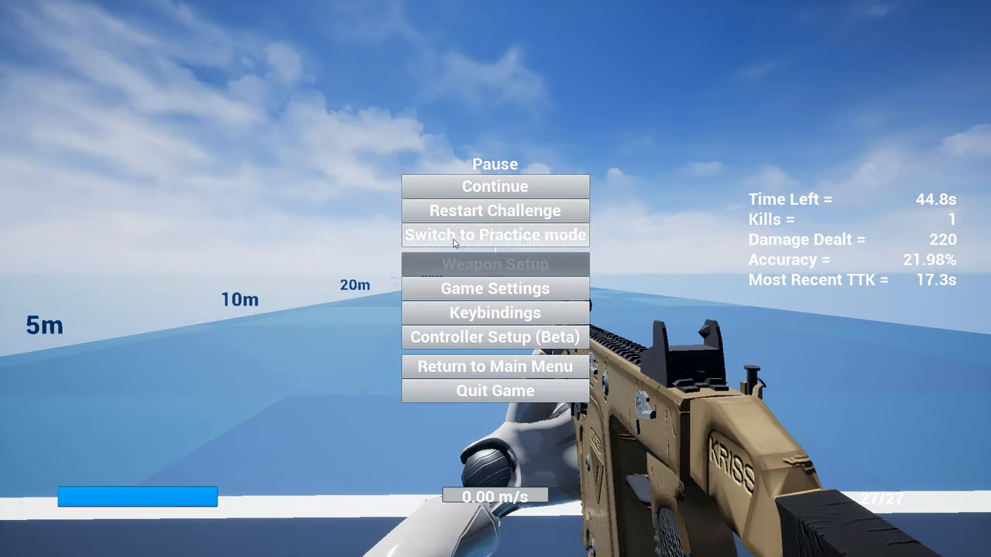
pyautogui.click(495, 186)
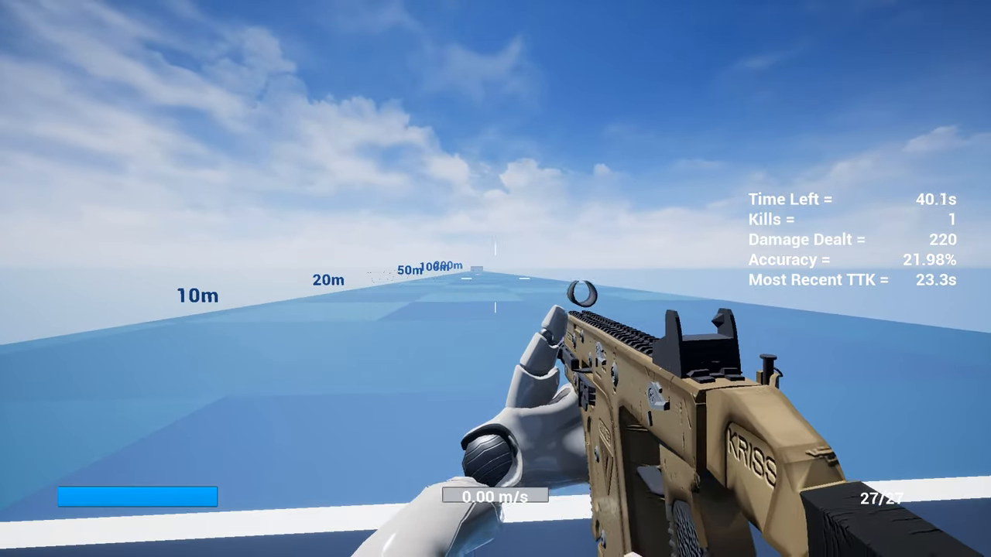
# Pause and resume the round, reload the rifle, play out the timer and leave the finished round.
pyautogui.press('Escape')
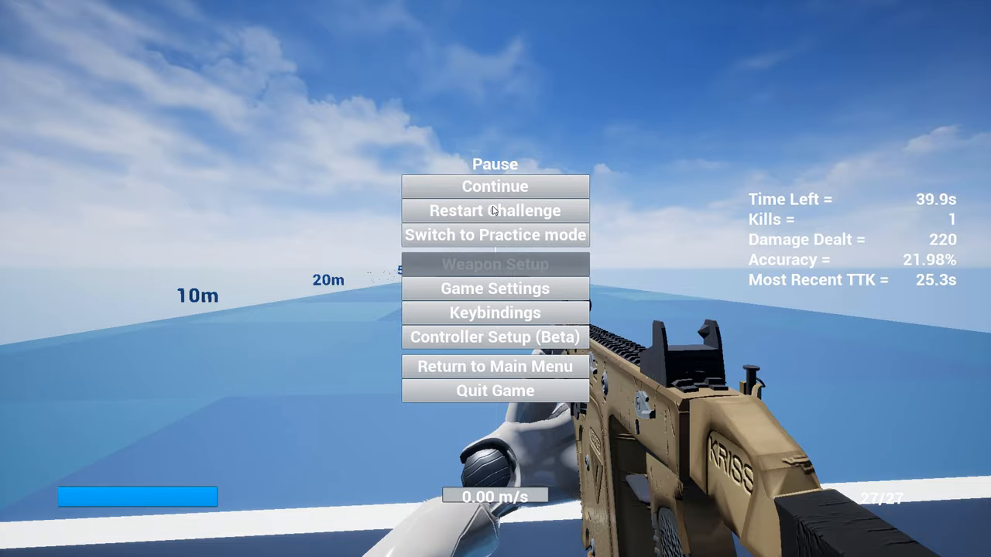
pyautogui.click(495, 186)
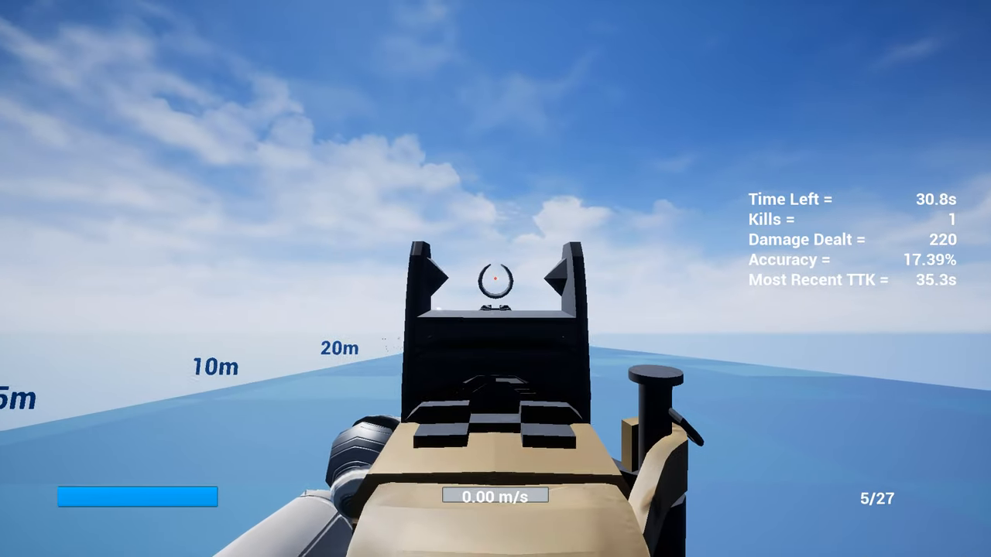
pyautogui.press('Escape')
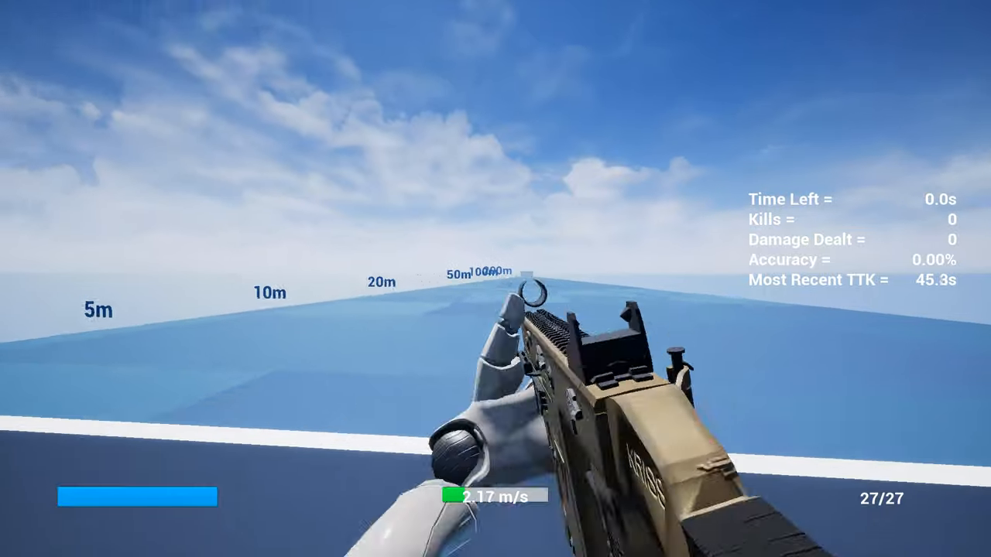
pyautogui.press('Escape')
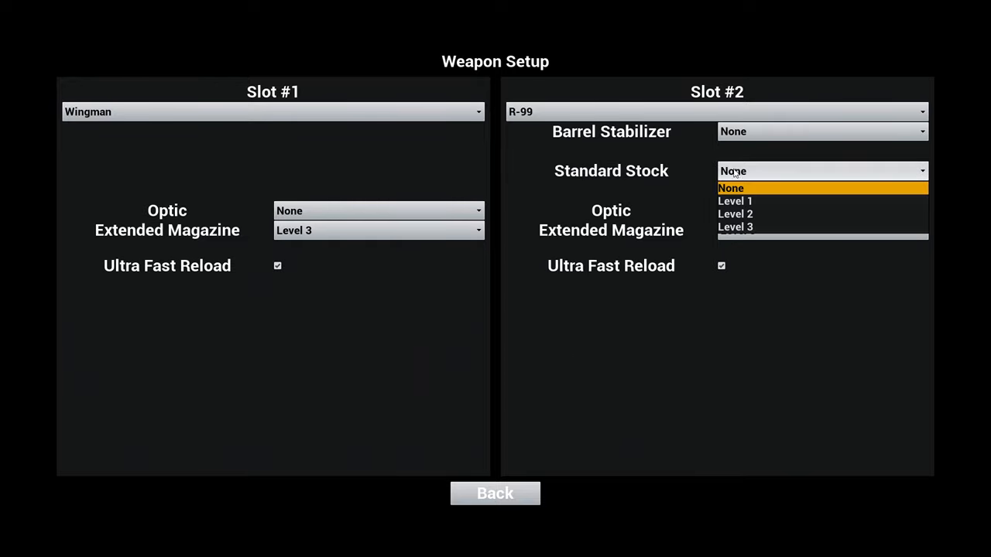
# Give the R-99 a Level 3 standard stock and head back into a Wingman round.
pyautogui.click(735, 227)
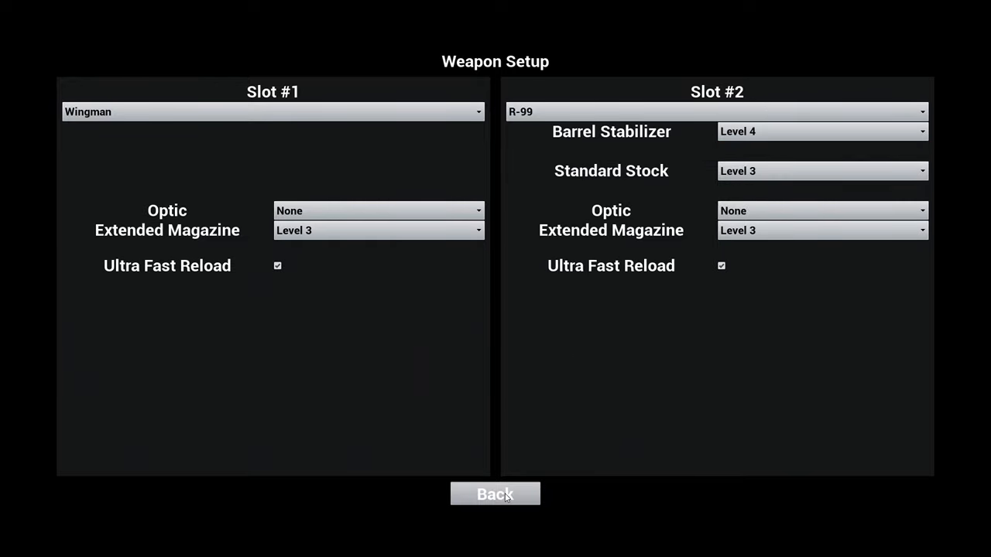
pyautogui.click(495, 494)
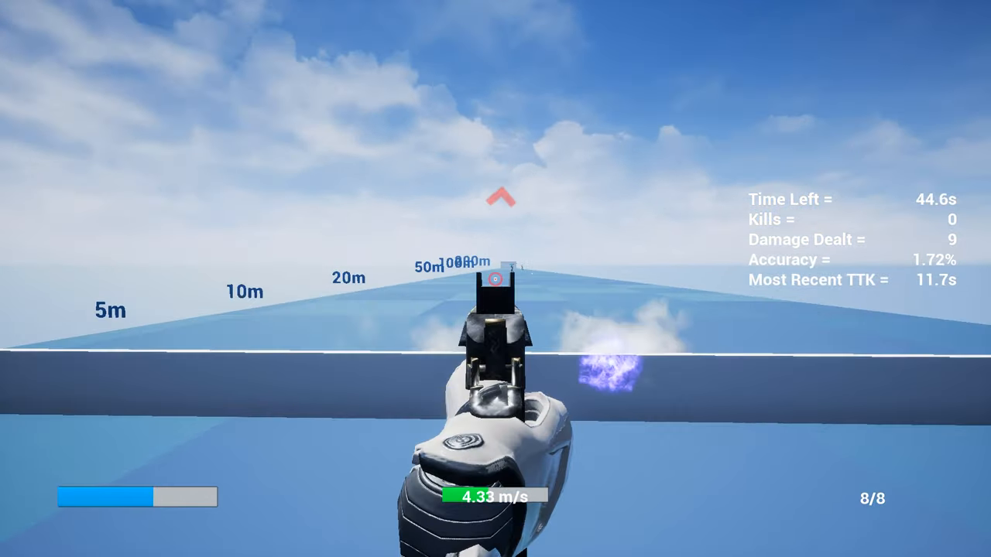
# Pause the Wingman round at 43.3s left with 9 damage.
pyautogui.press('Escape')
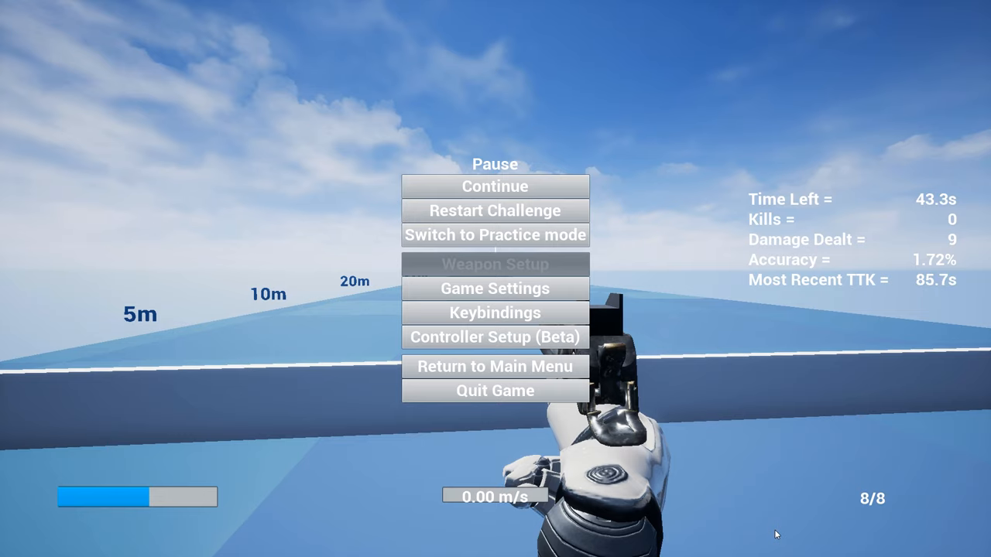
pyautogui.moveTo(500, 339)
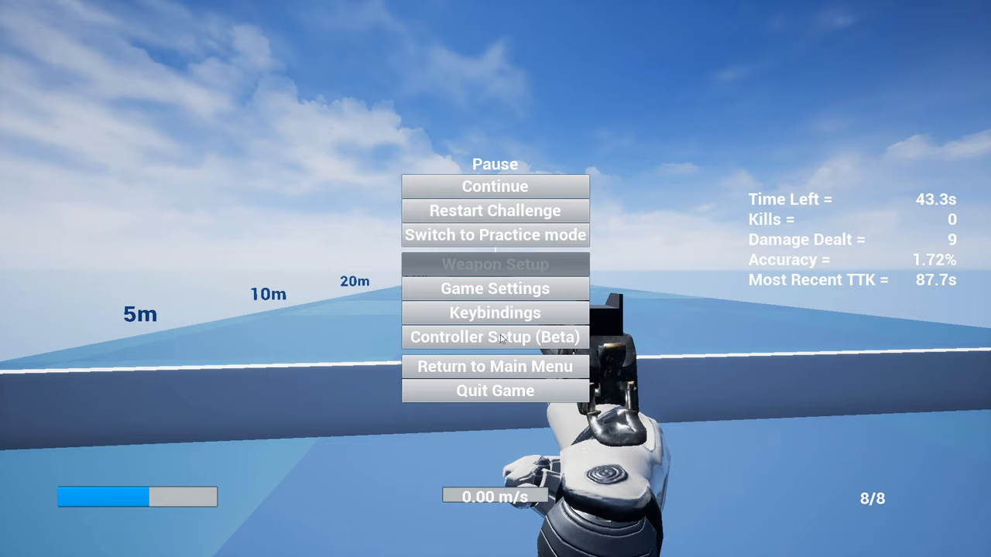
# Browse Controller Setup (Beta) from deadzone 0.150 down to Target Compensation and back up.
pyautogui.click(495, 337)
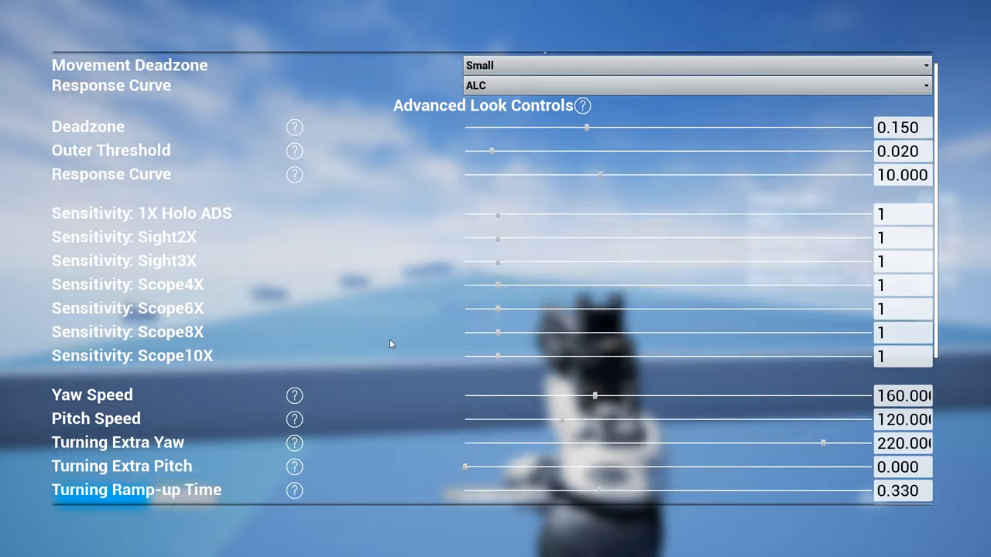
pyautogui.scroll(-3)
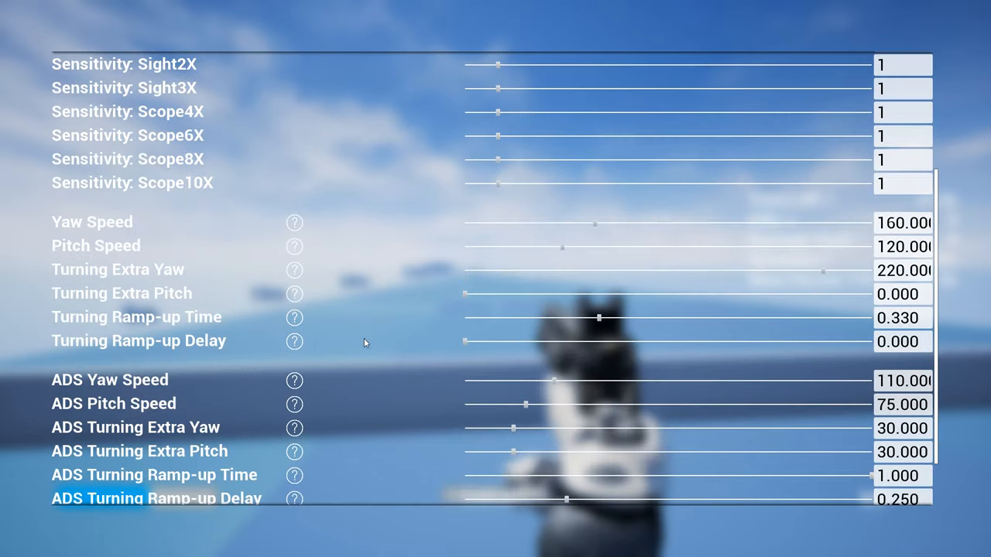
pyautogui.scroll(-3)
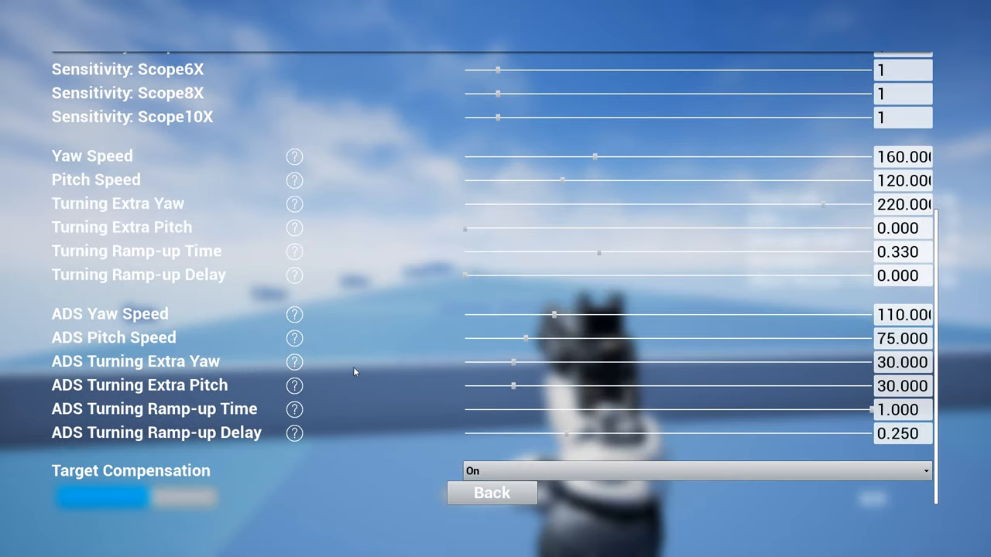
pyautogui.scroll(3)
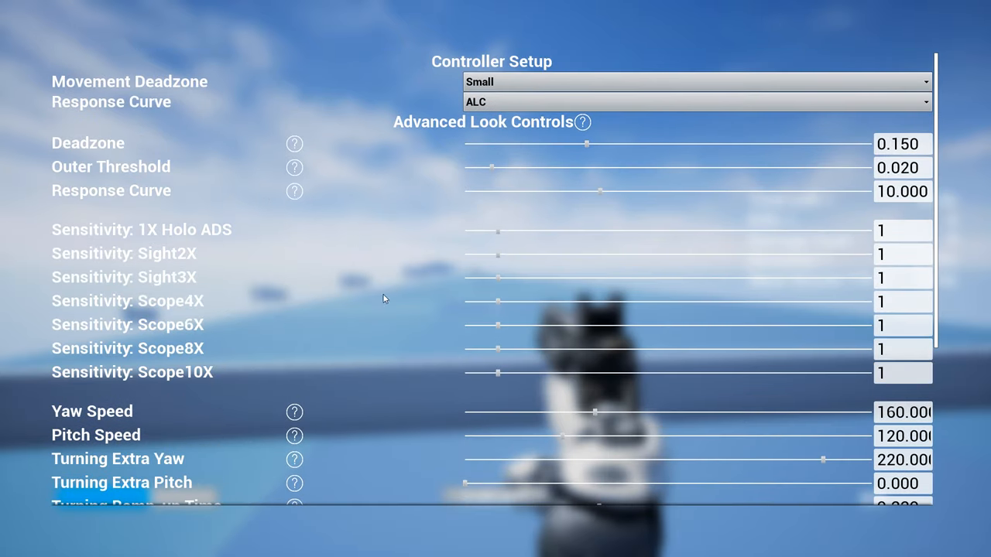